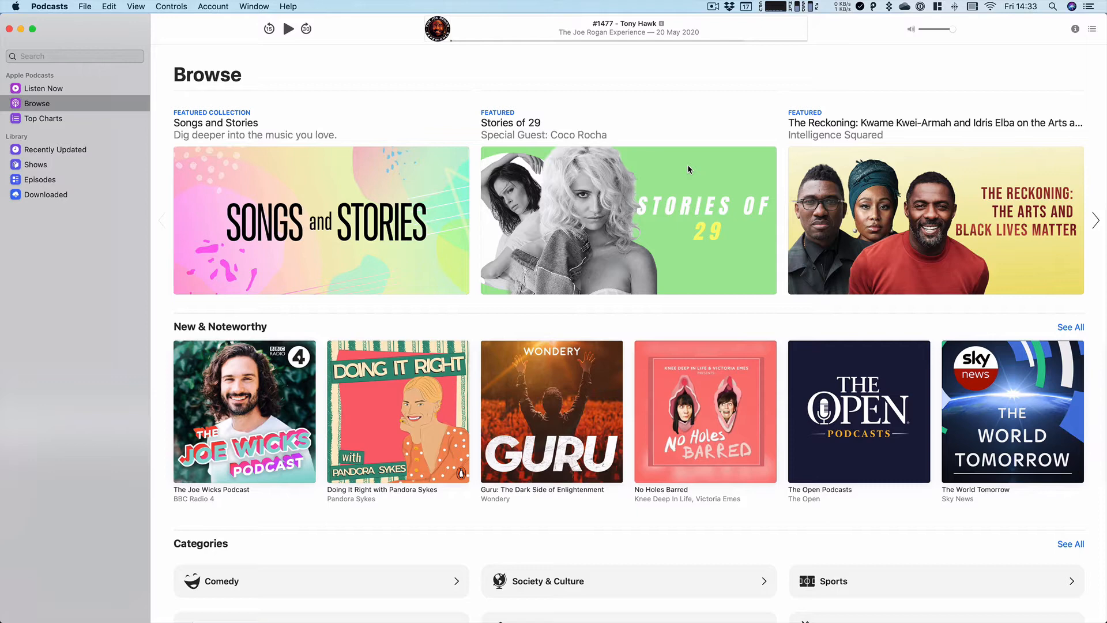
pyautogui.moveTo(667, 184)
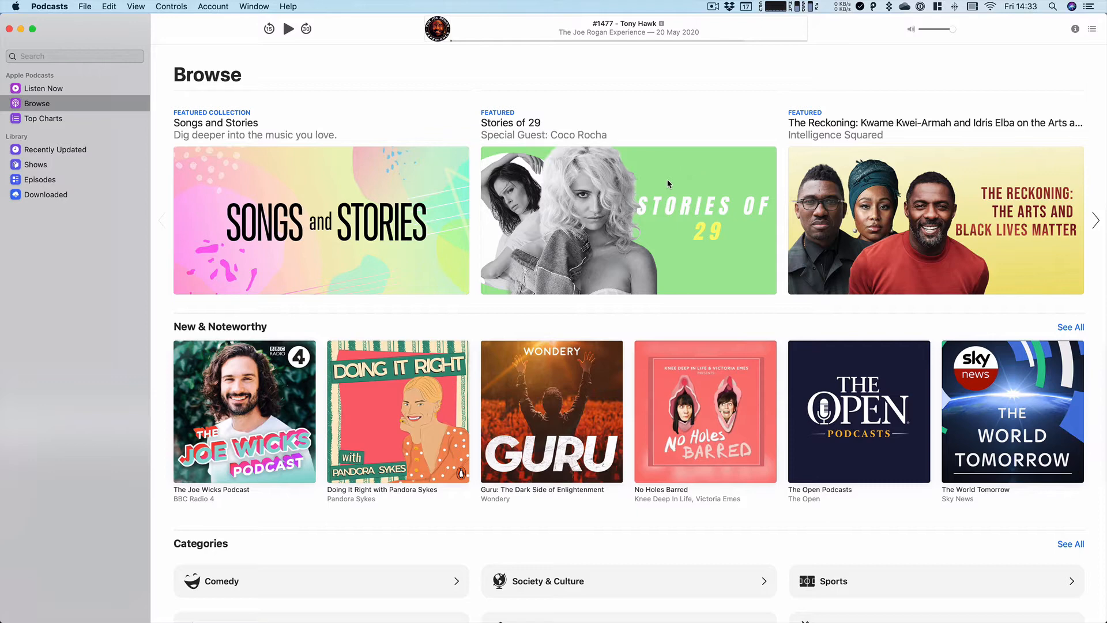
pyautogui.moveTo(327, 580)
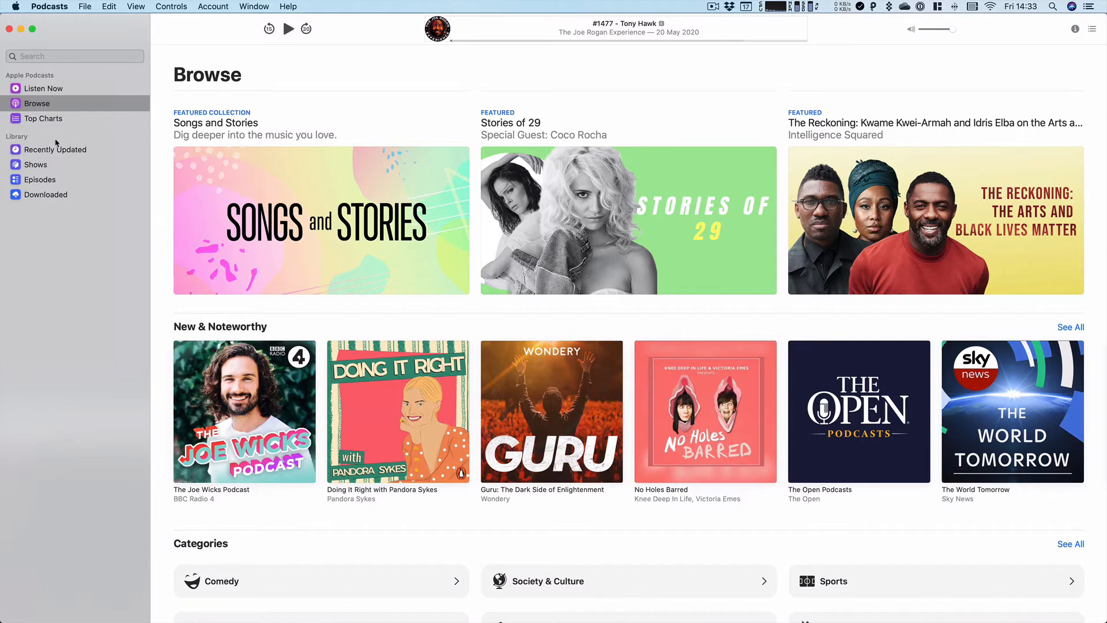
pyautogui.moveTo(51, 109)
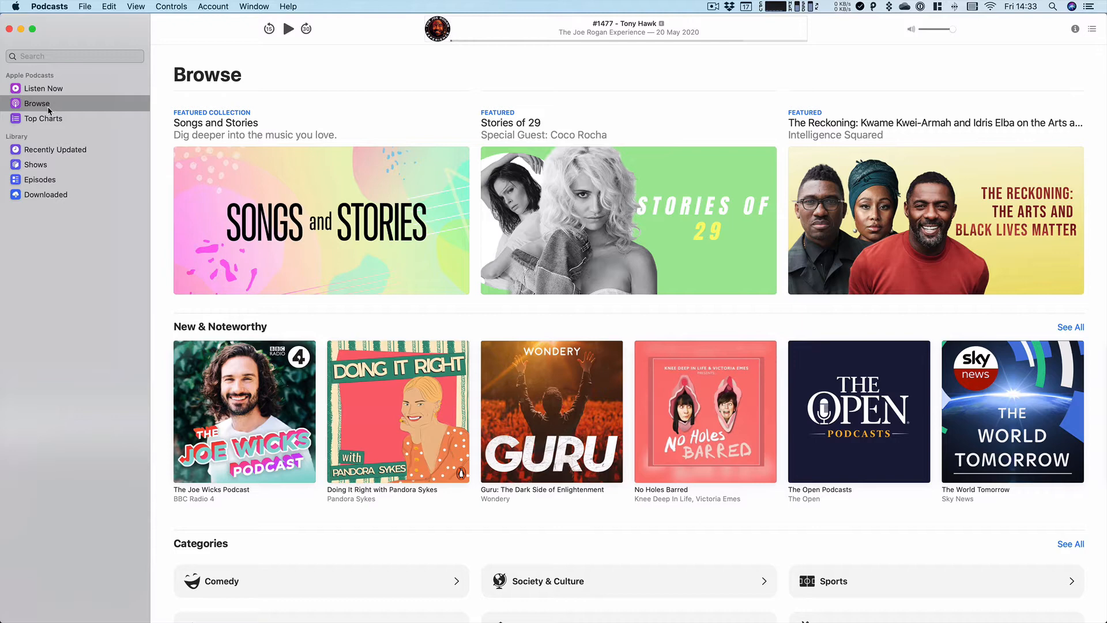
pyautogui.moveTo(403, 319)
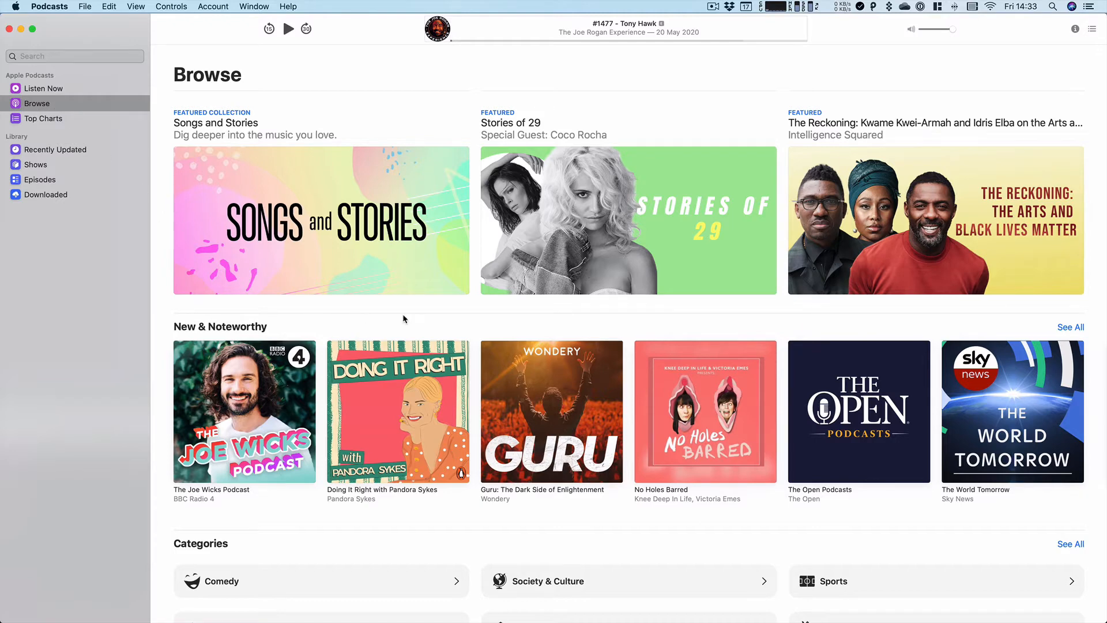
pyautogui.moveTo(542, 252)
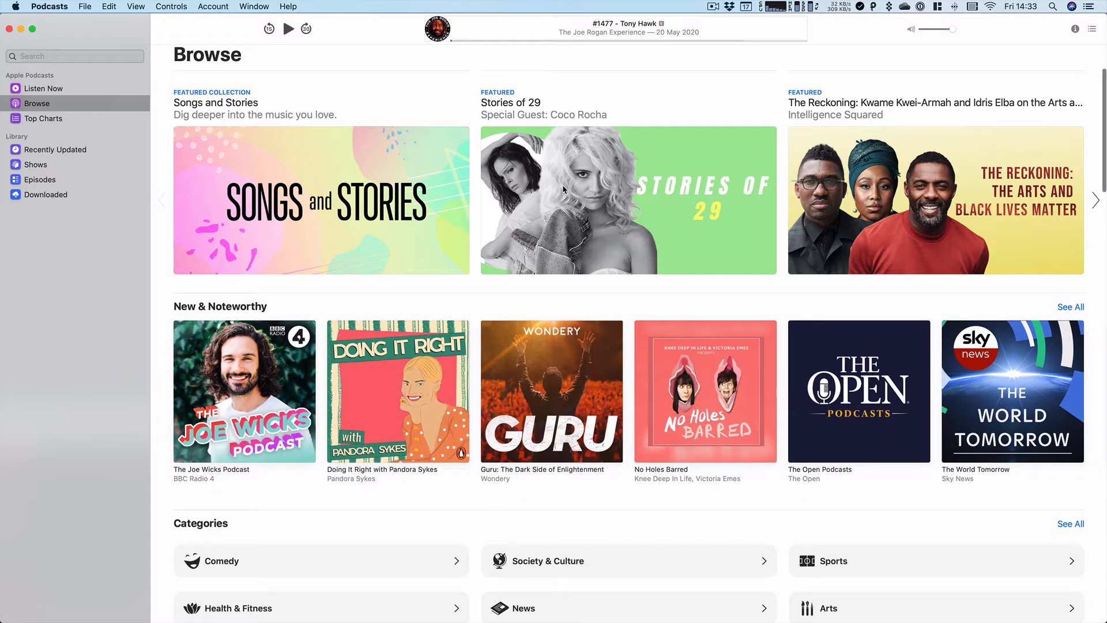
# - Browse the featured podcasts and subscribe to Intelligence Squared from its banner
pyautogui.click(1095, 200)
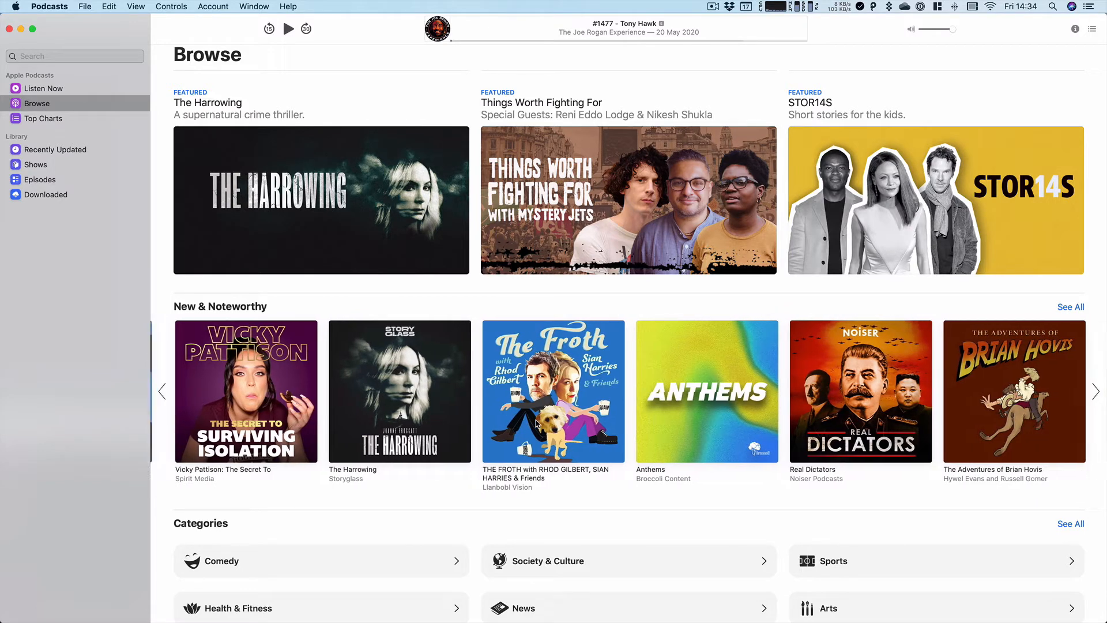
pyautogui.click(1097, 391)
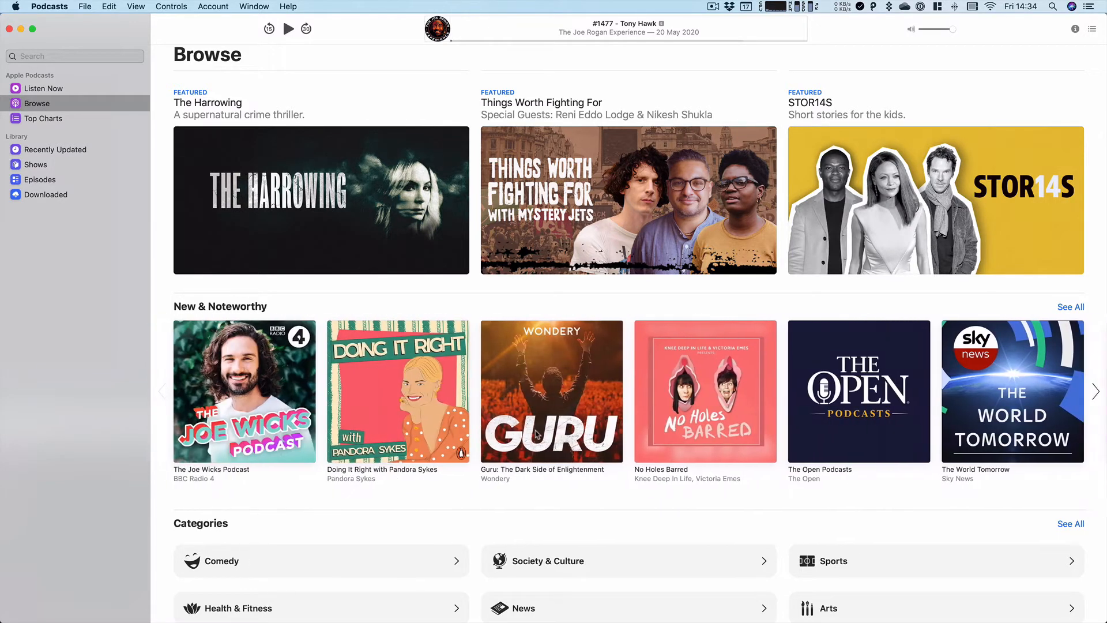
pyautogui.scroll(-3)
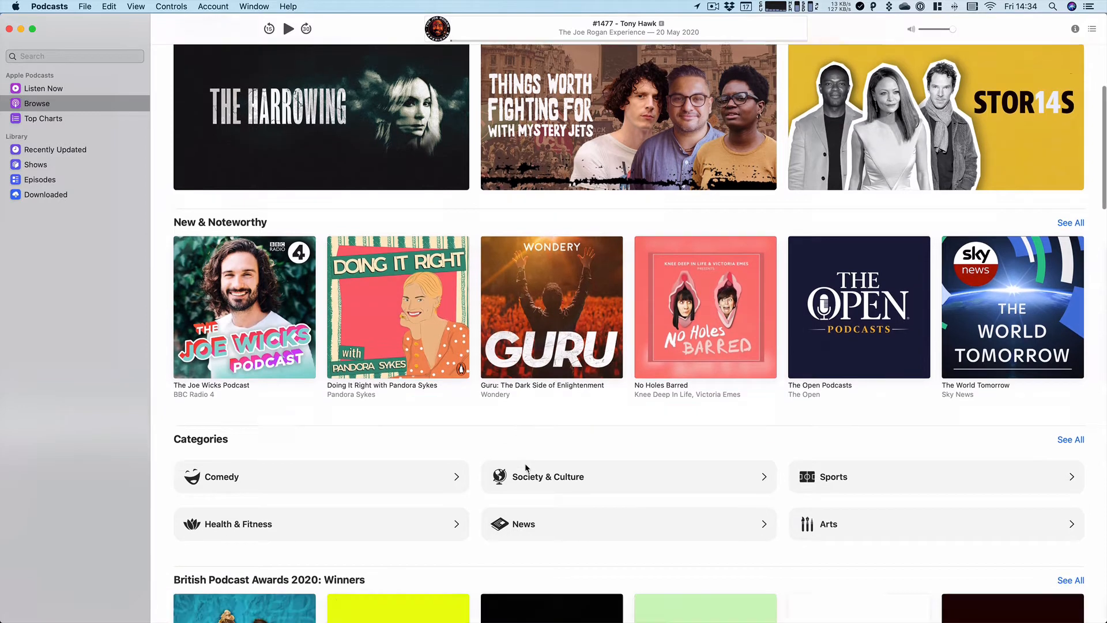
pyautogui.scroll(-3)
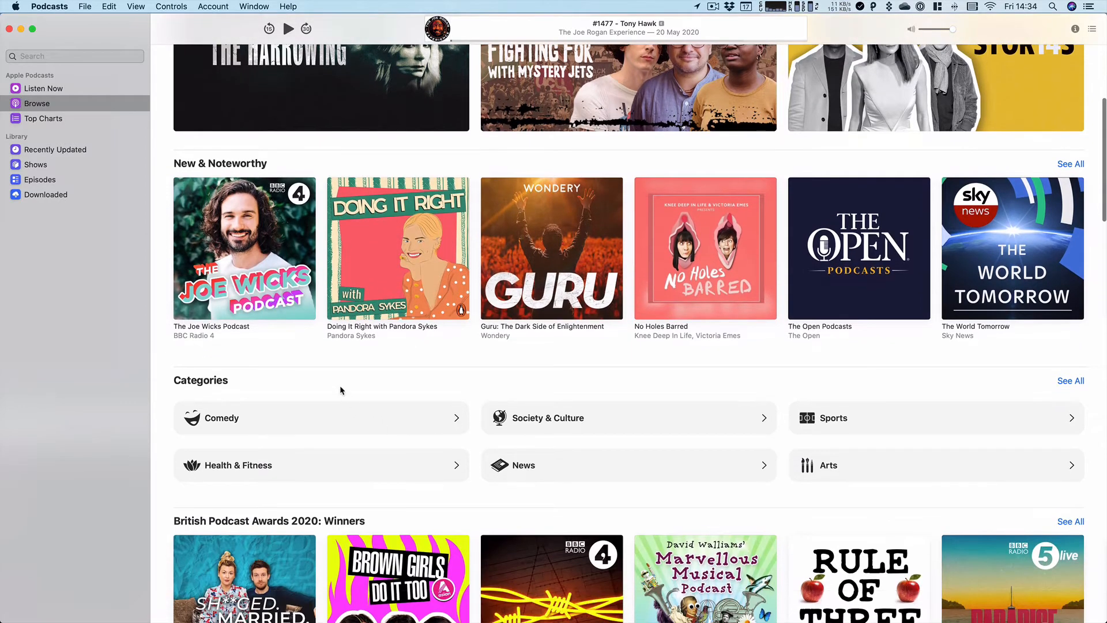
pyautogui.moveTo(457, 419)
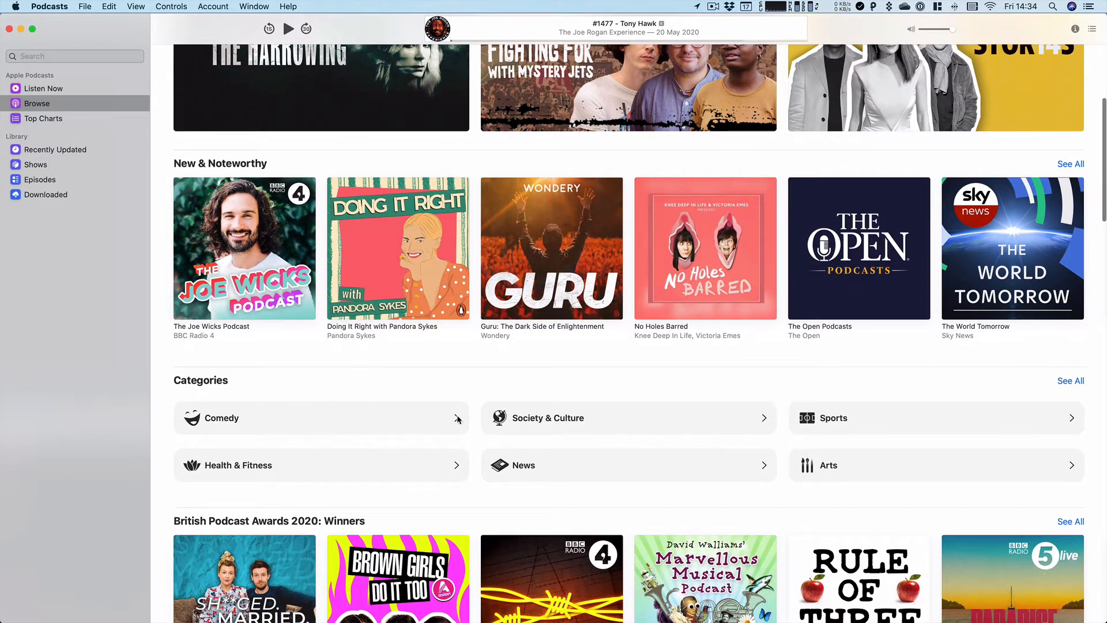
pyautogui.moveTo(622, 440)
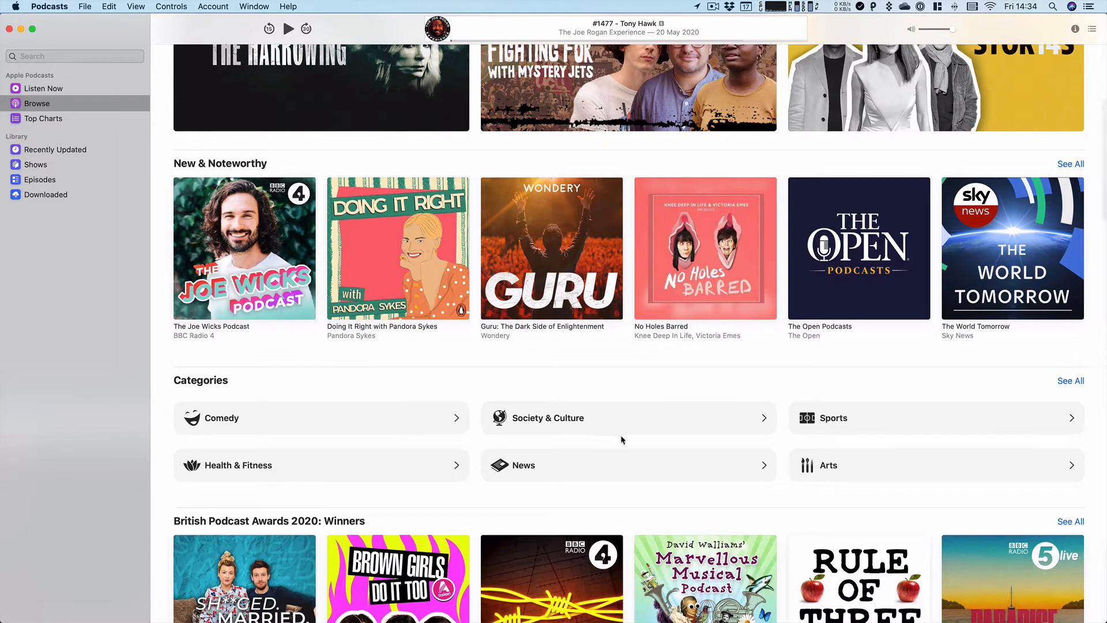
pyautogui.scroll(-3)
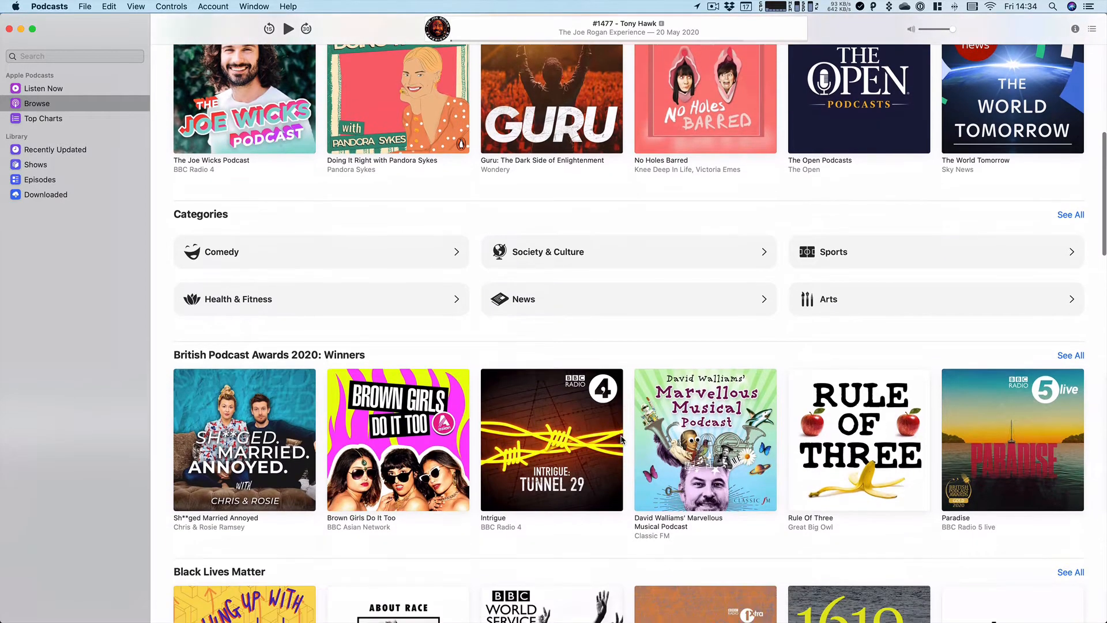
pyautogui.scroll(3)
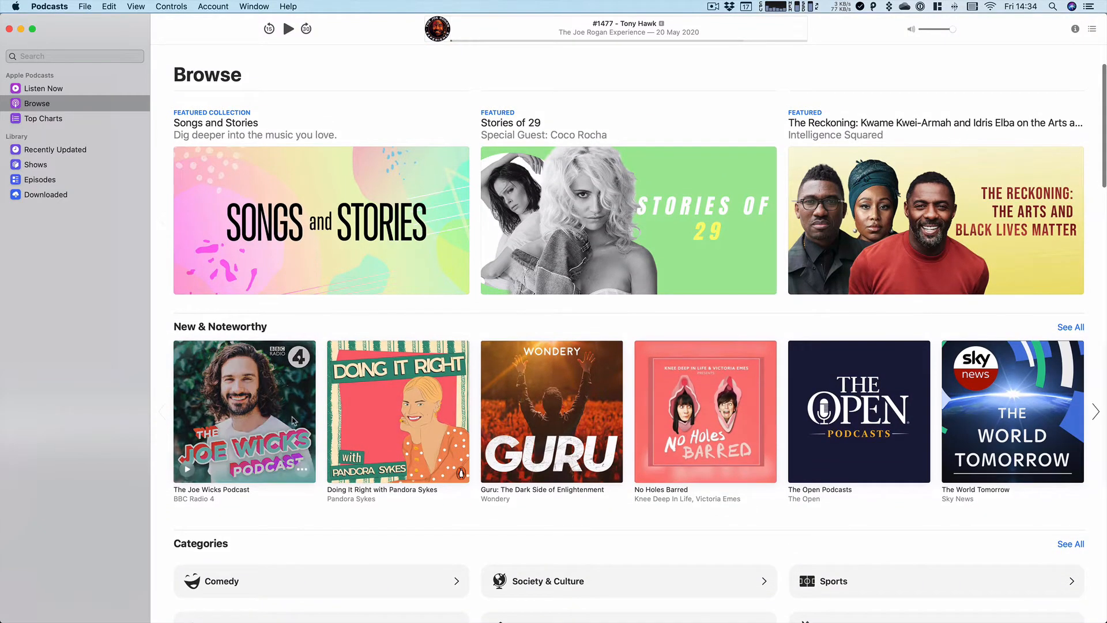
pyautogui.moveTo(992, 139)
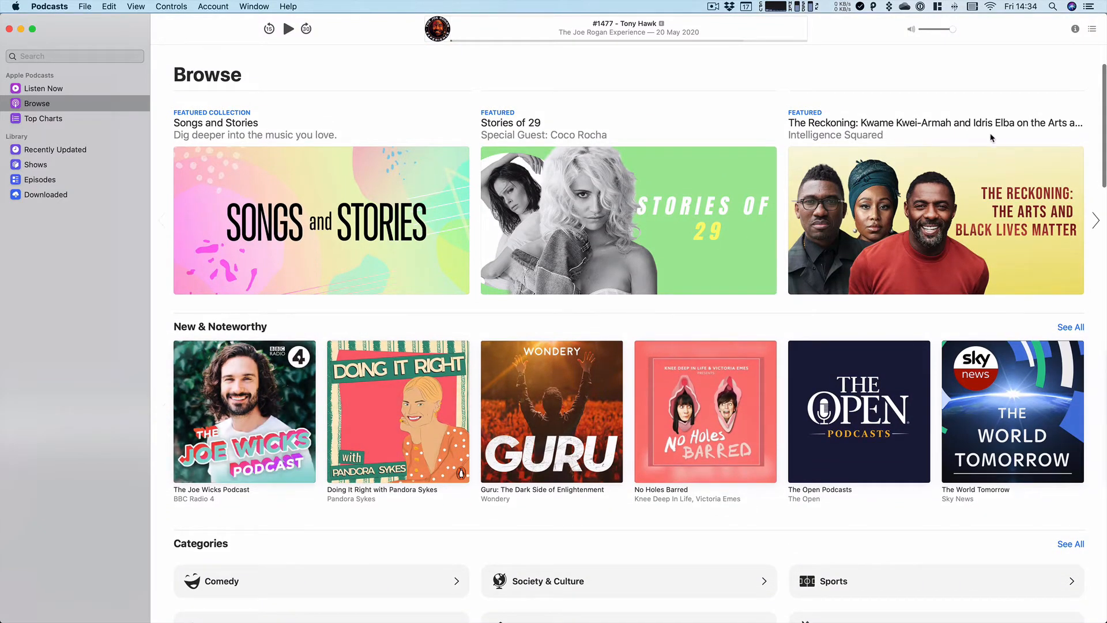
pyautogui.click(935, 220)
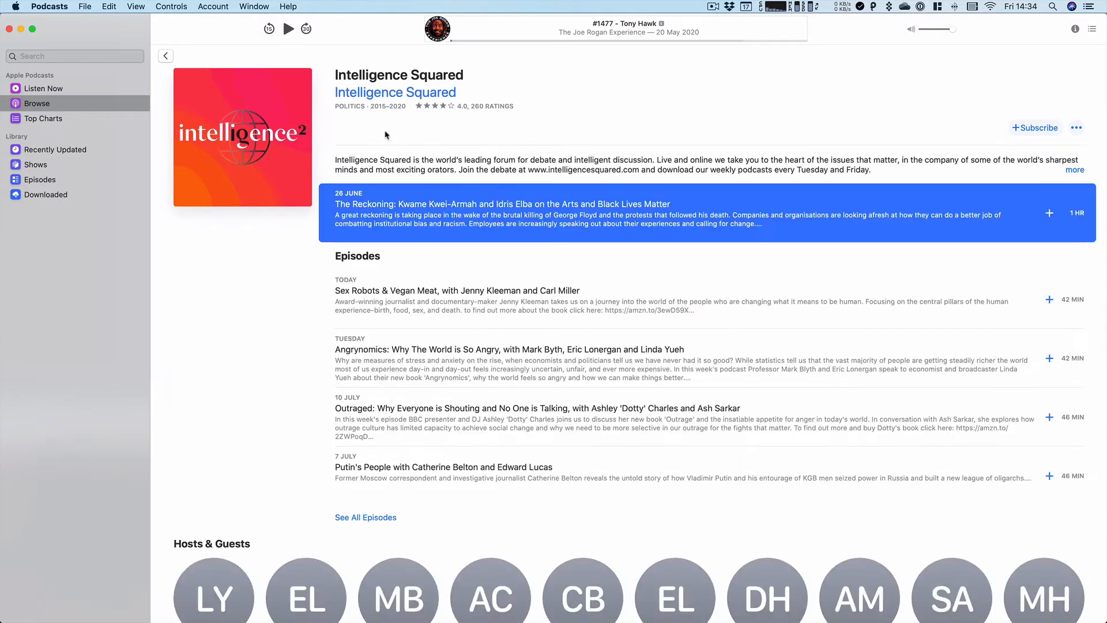
pyautogui.moveTo(1101, 95)
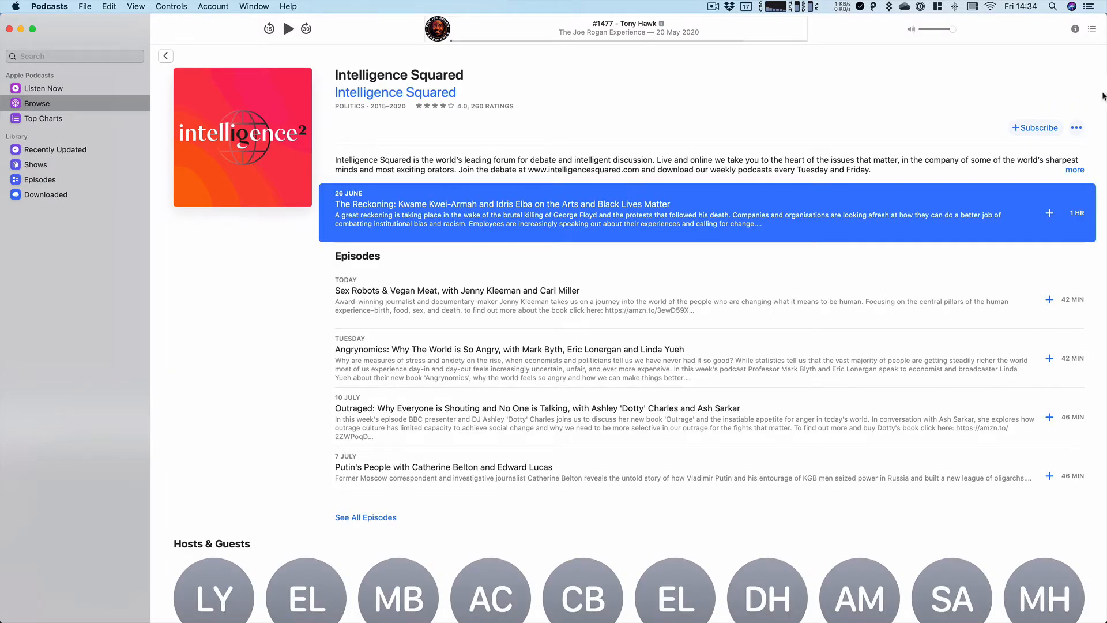
pyautogui.moveTo(1035, 128)
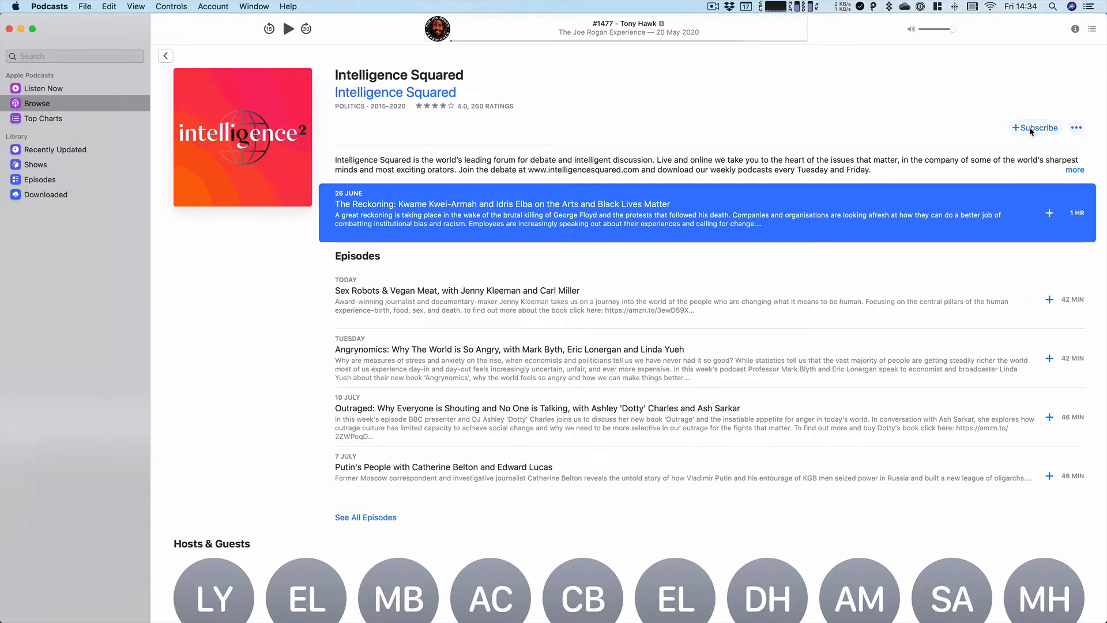
pyautogui.click(1034, 128)
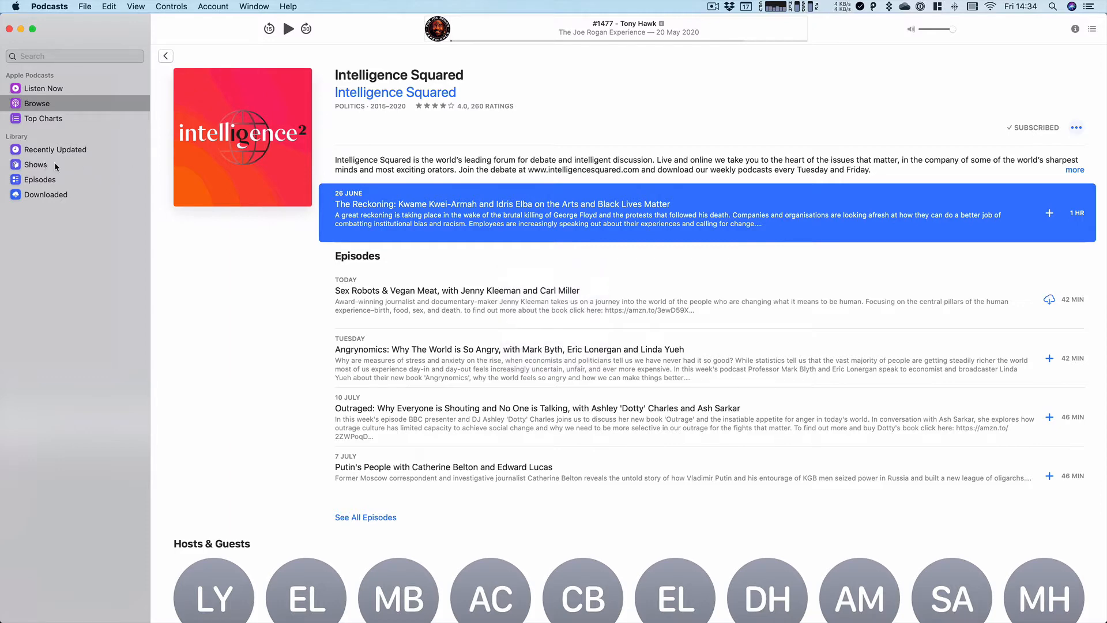
pyautogui.click(34, 164)
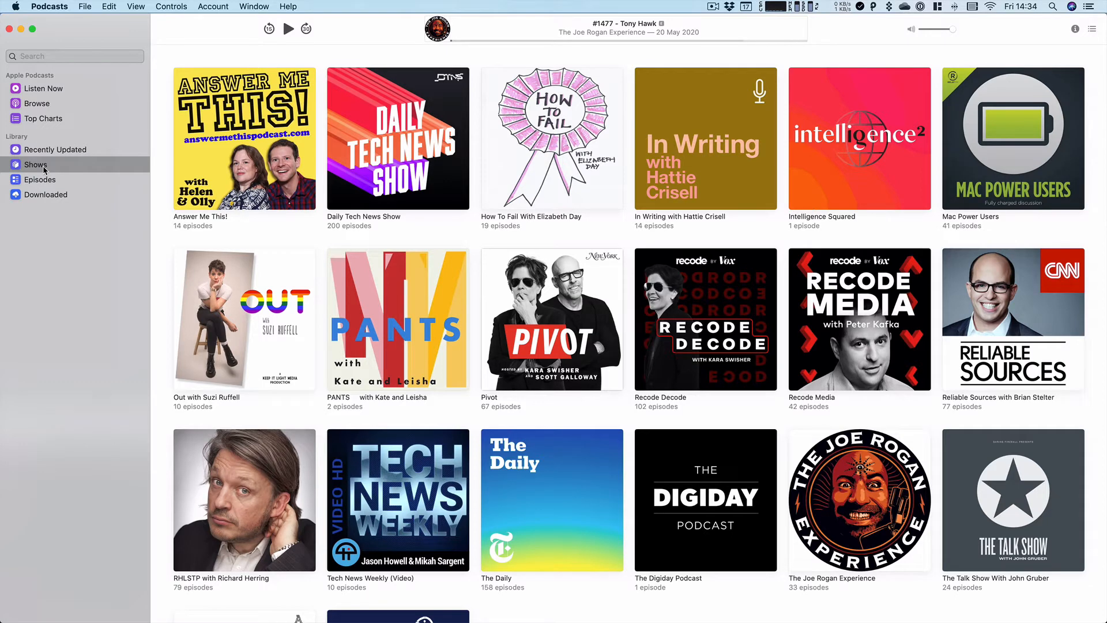
pyautogui.scroll(-3)
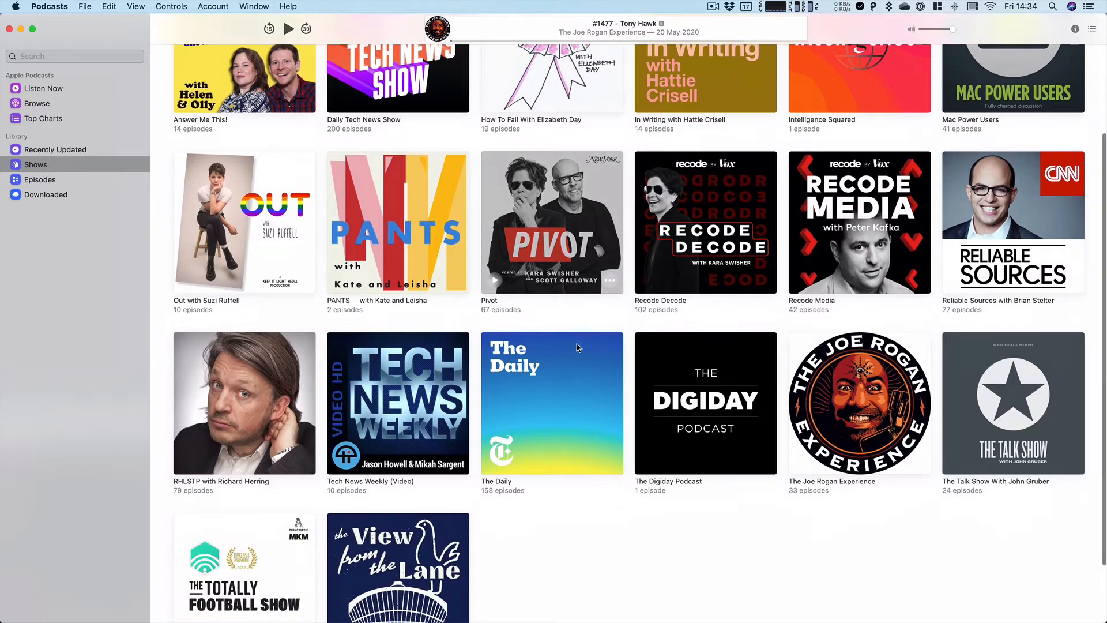
pyautogui.scroll(3)
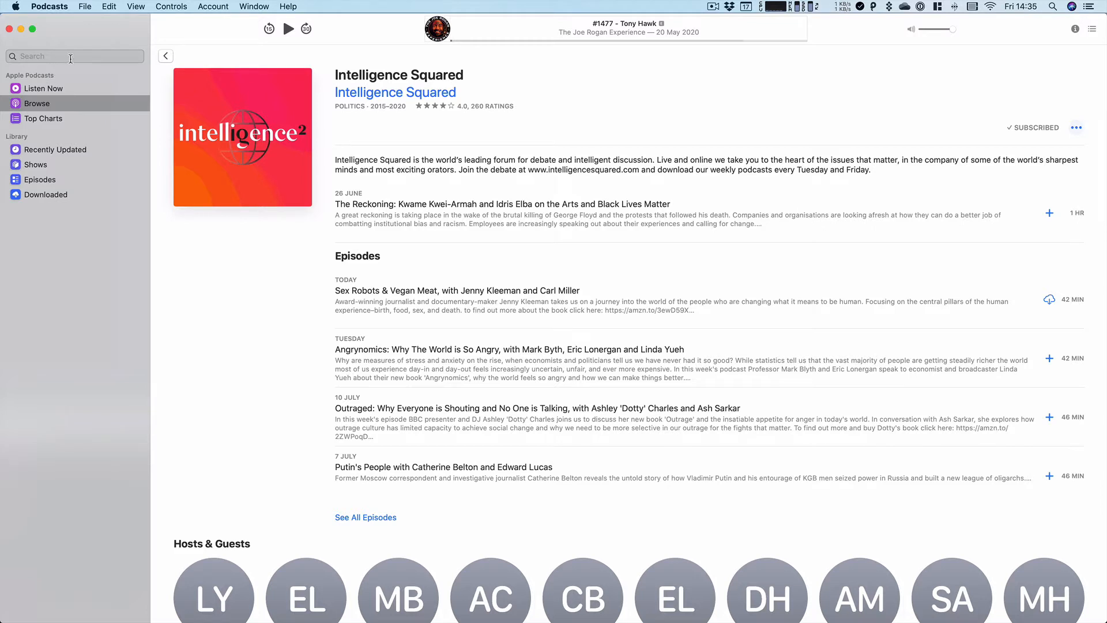
# - Search 'mac obe' and pick the suggestion 'the mac observer's daily observations'
pyautogui.click(70, 57)
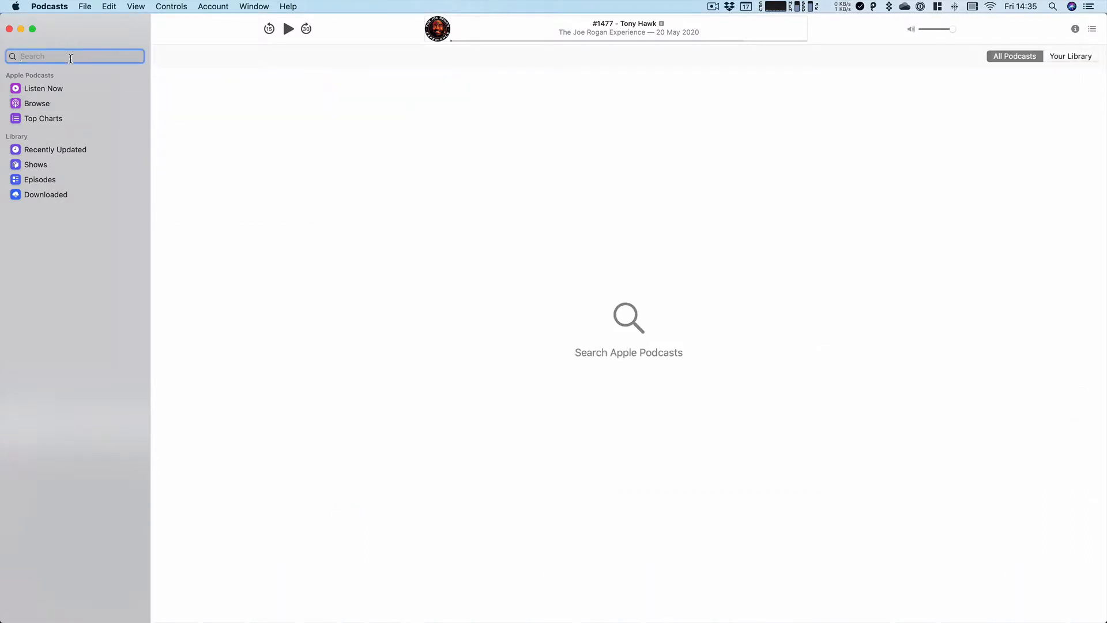
pyautogui.write('ma')
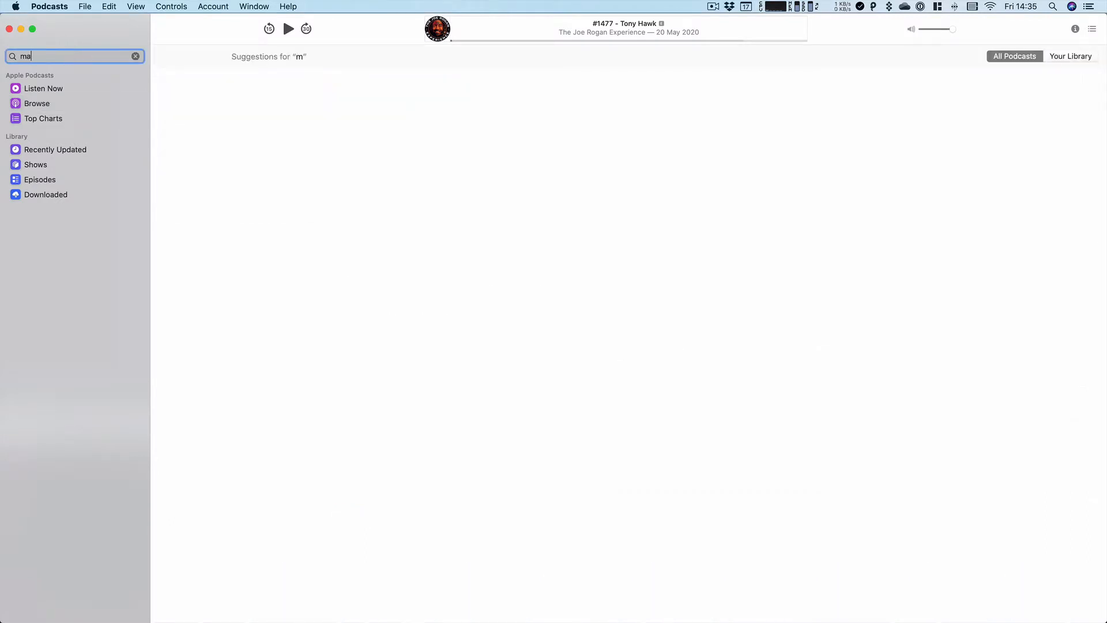
pyautogui.write('c obe')
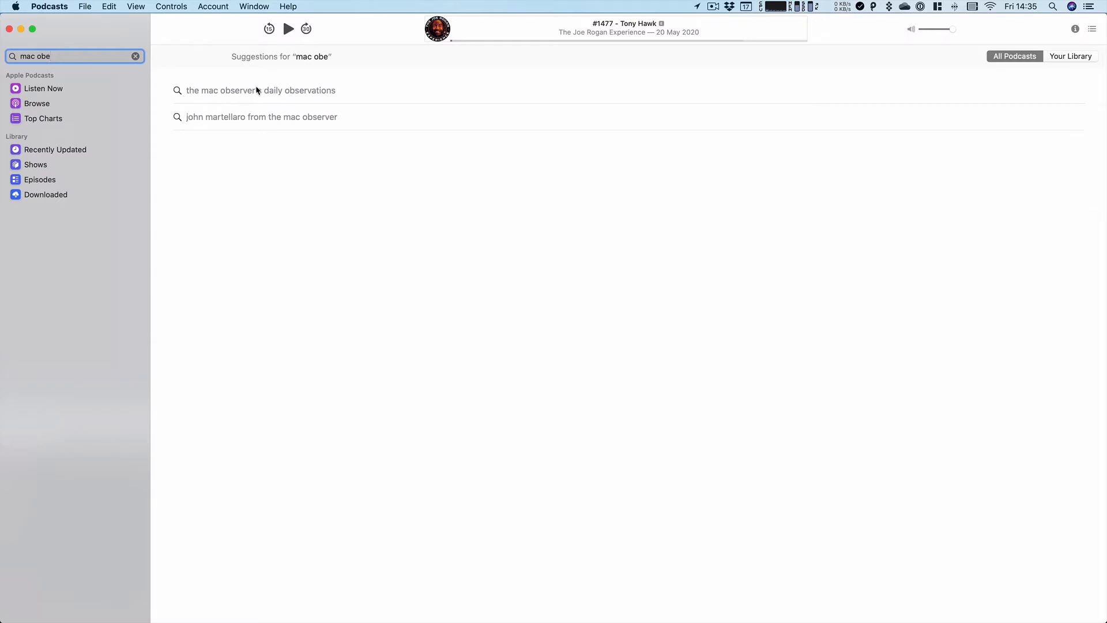
pyautogui.click(262, 90)
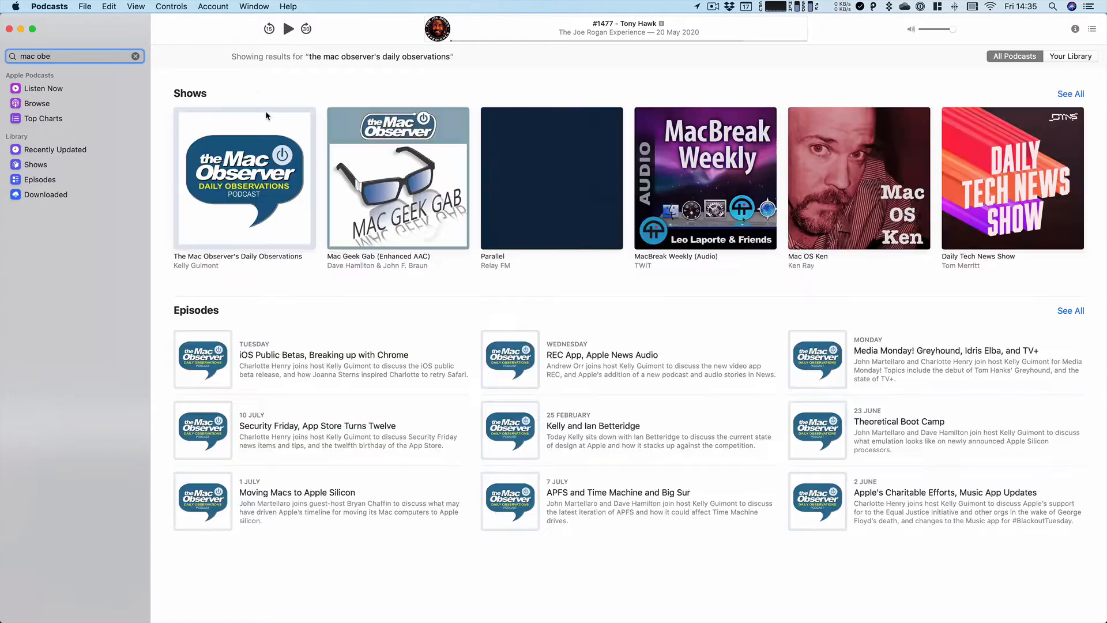
pyautogui.moveTo(368, 334)
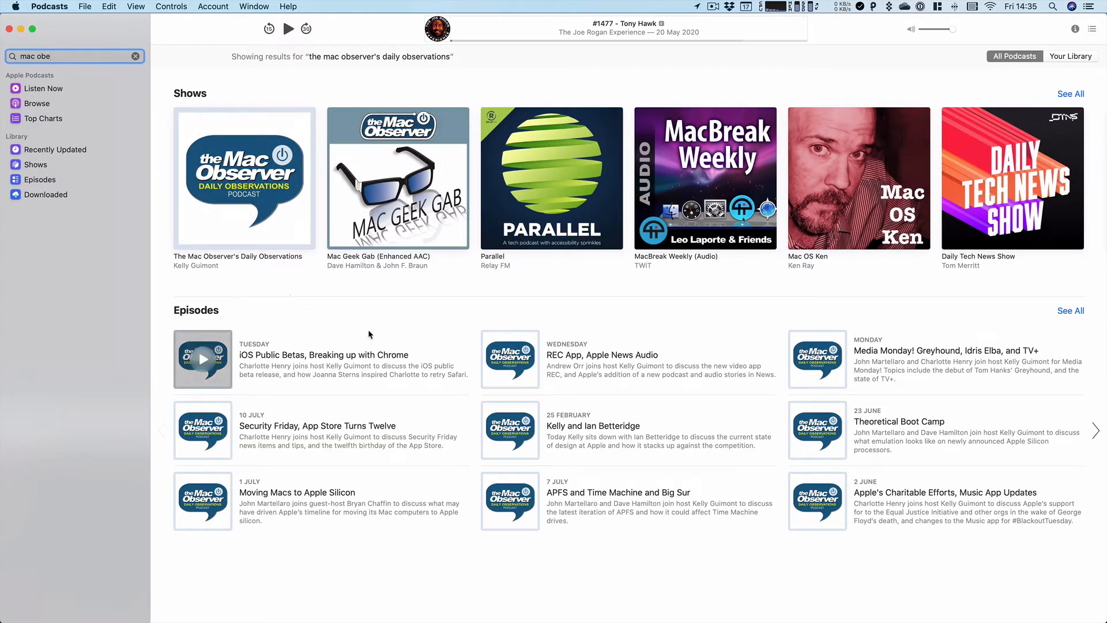
pyautogui.moveTo(429, 341)
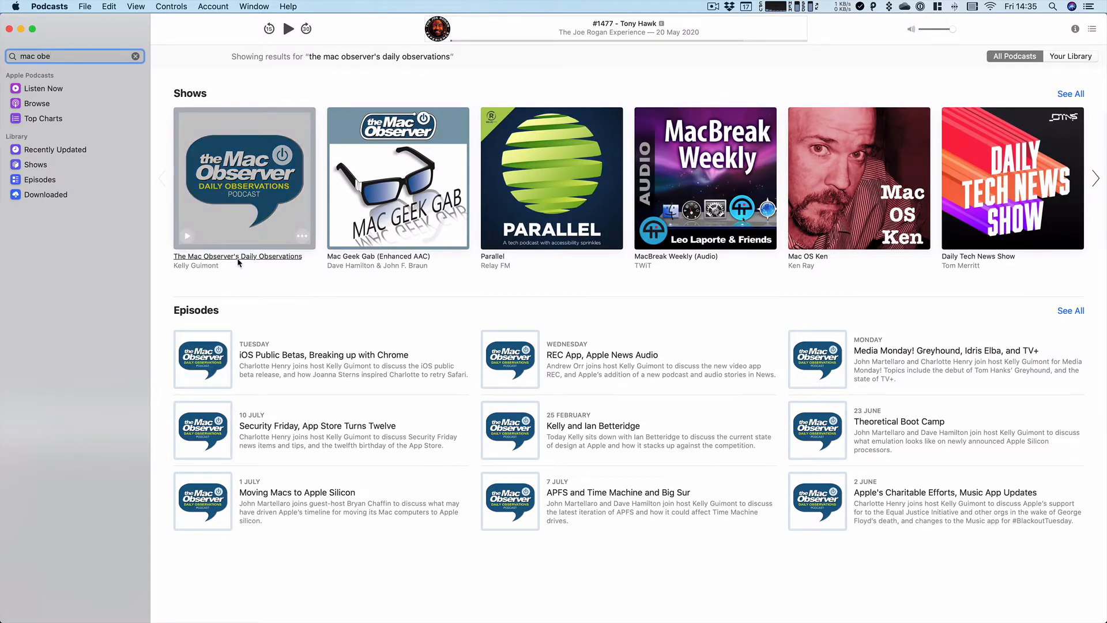
# - Subscribe to The Mac Observer's Daily Observations, then scroll back through its search results
pyautogui.click(244, 178)
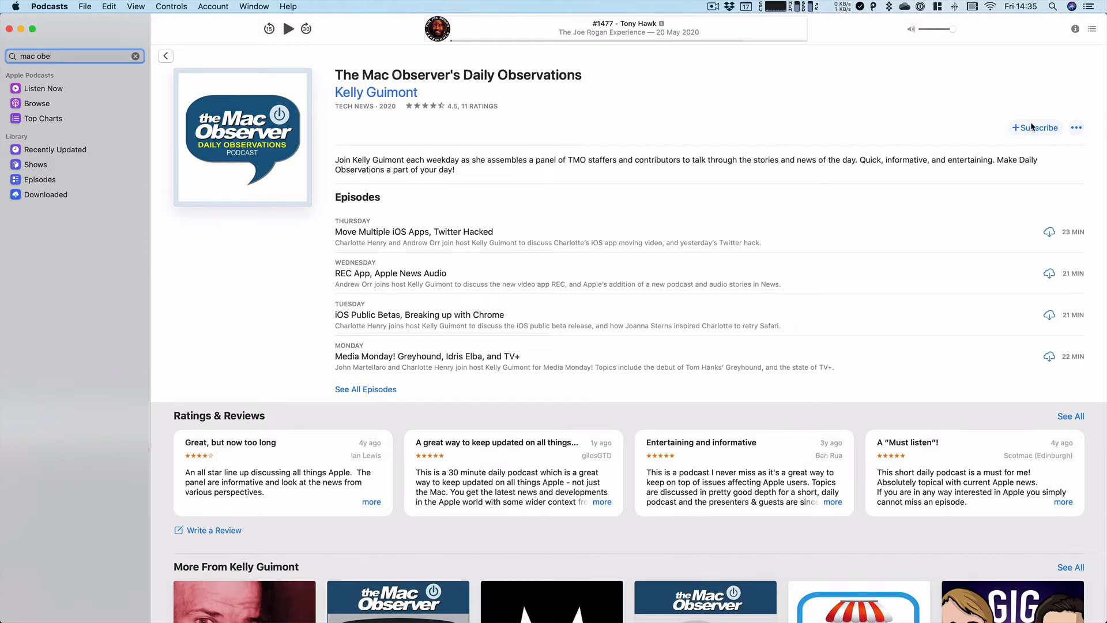
pyautogui.click(1035, 128)
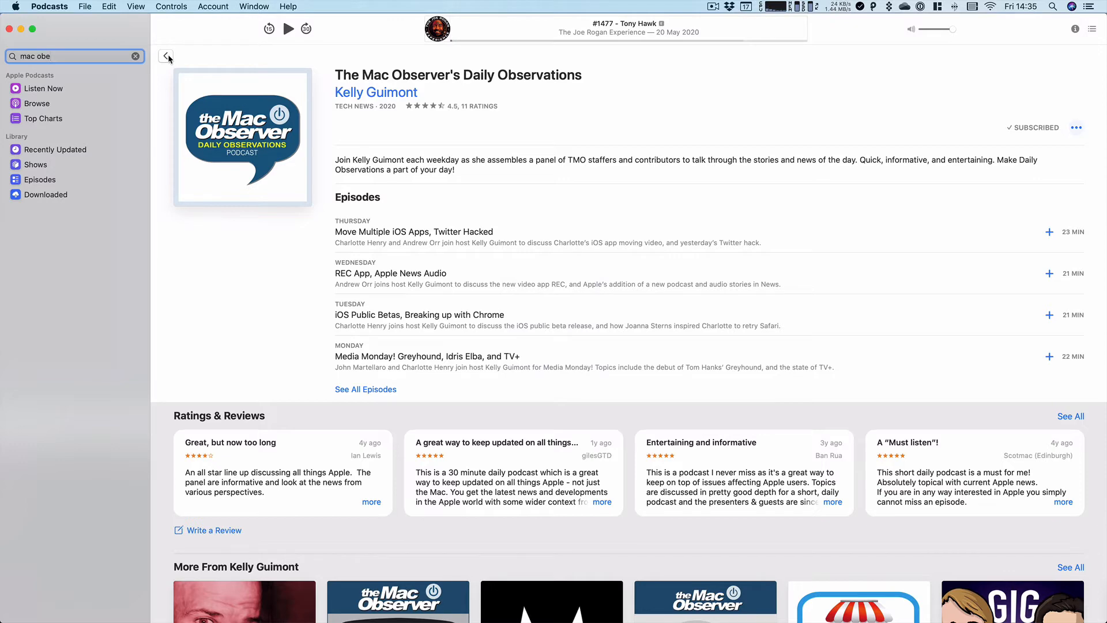
pyautogui.click(166, 57)
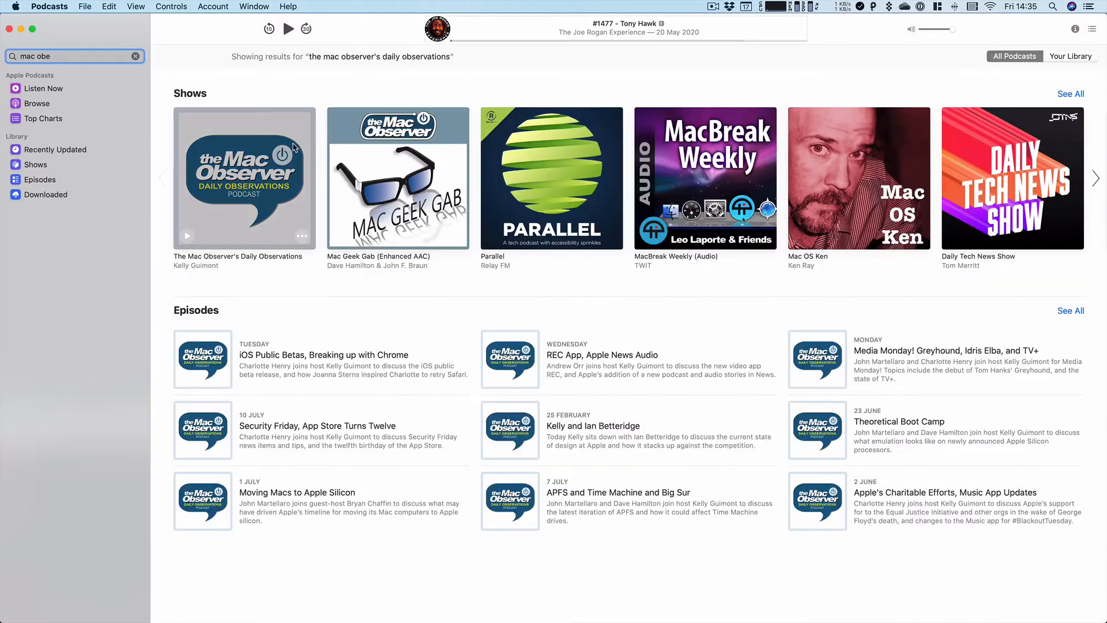
pyautogui.hscroll(3)
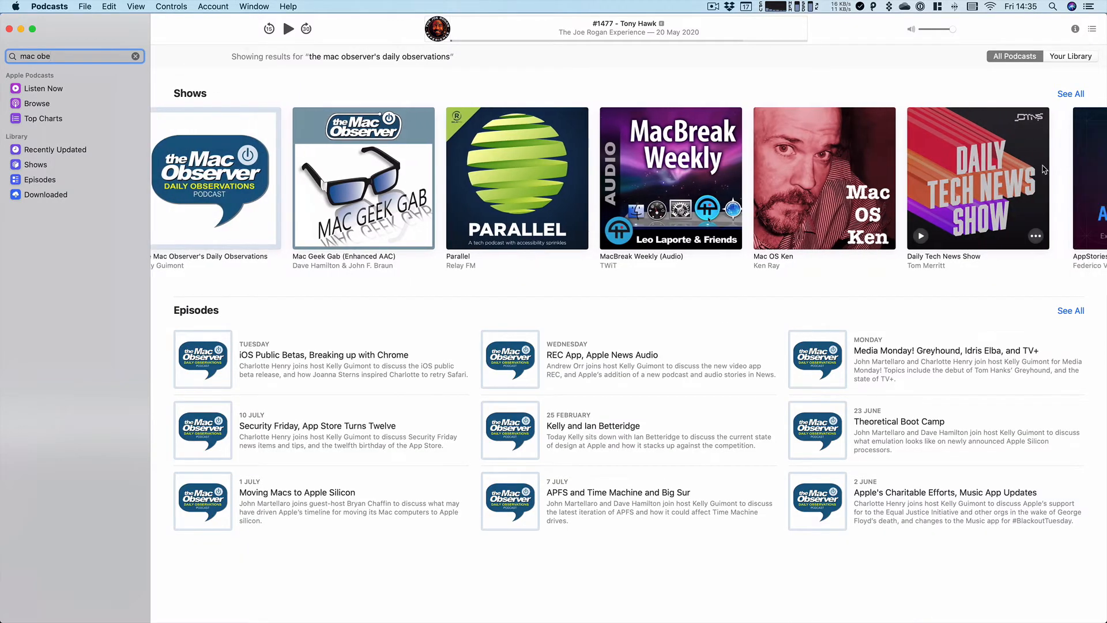
pyautogui.hscroll(3)
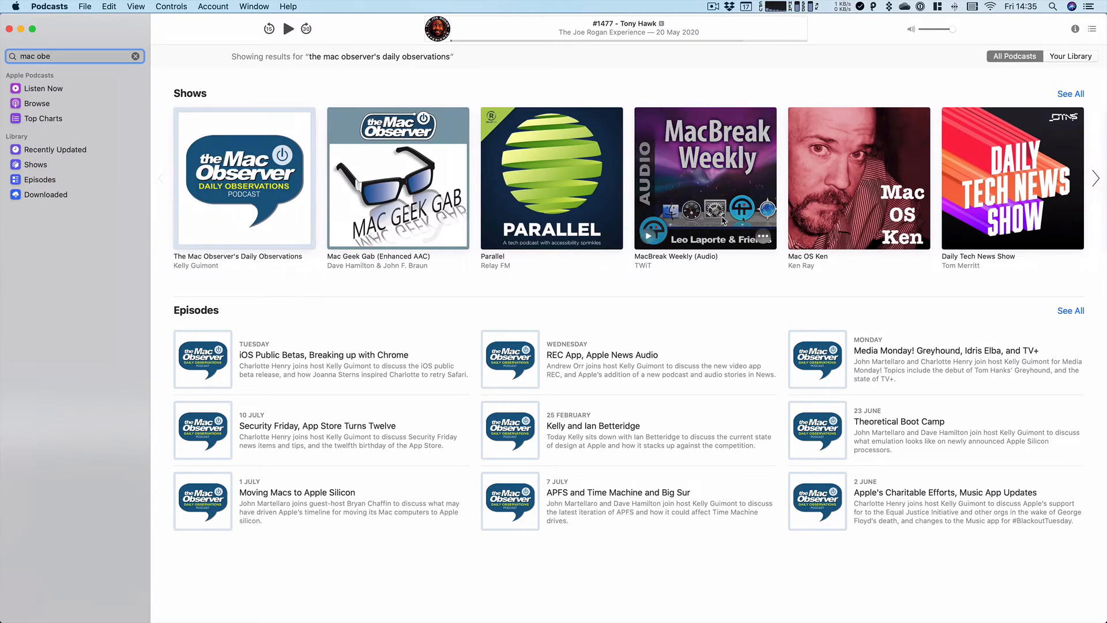
pyautogui.moveTo(485, 217)
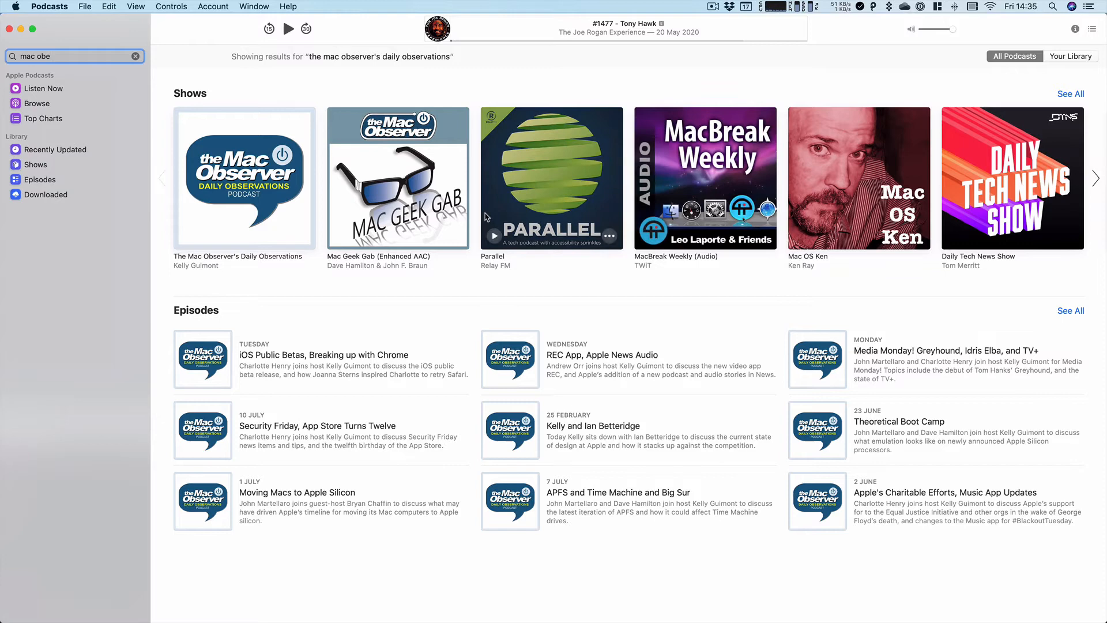
pyautogui.moveTo(449, 243)
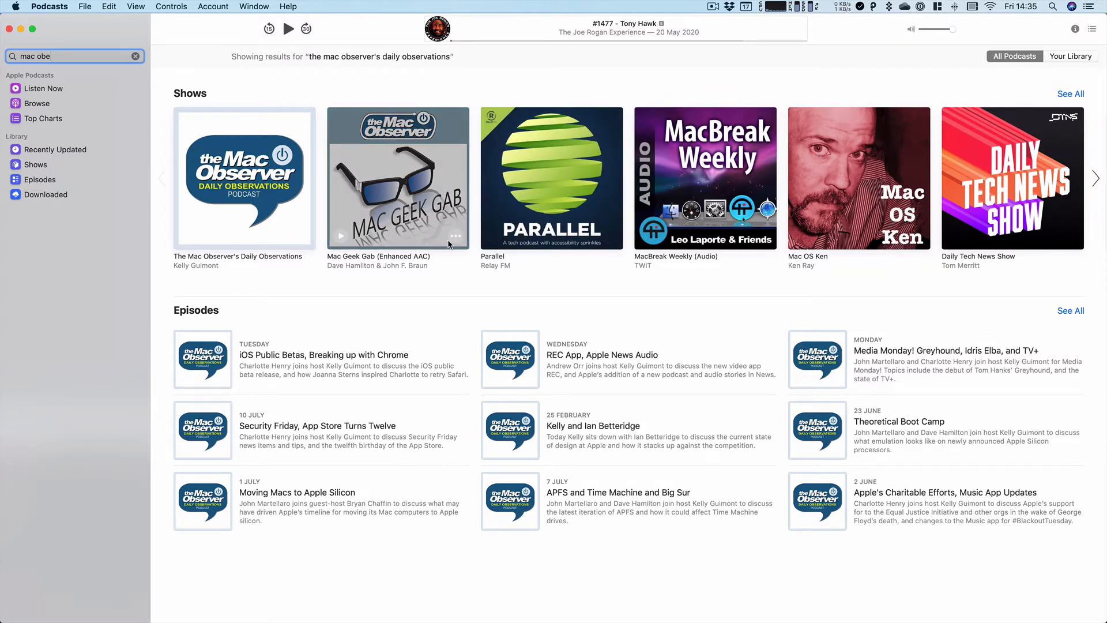
# - Subscribe to Mac Geek Gab (Enhanced AAC) and Mac OS Ken from the search results
pyautogui.click(397, 178)
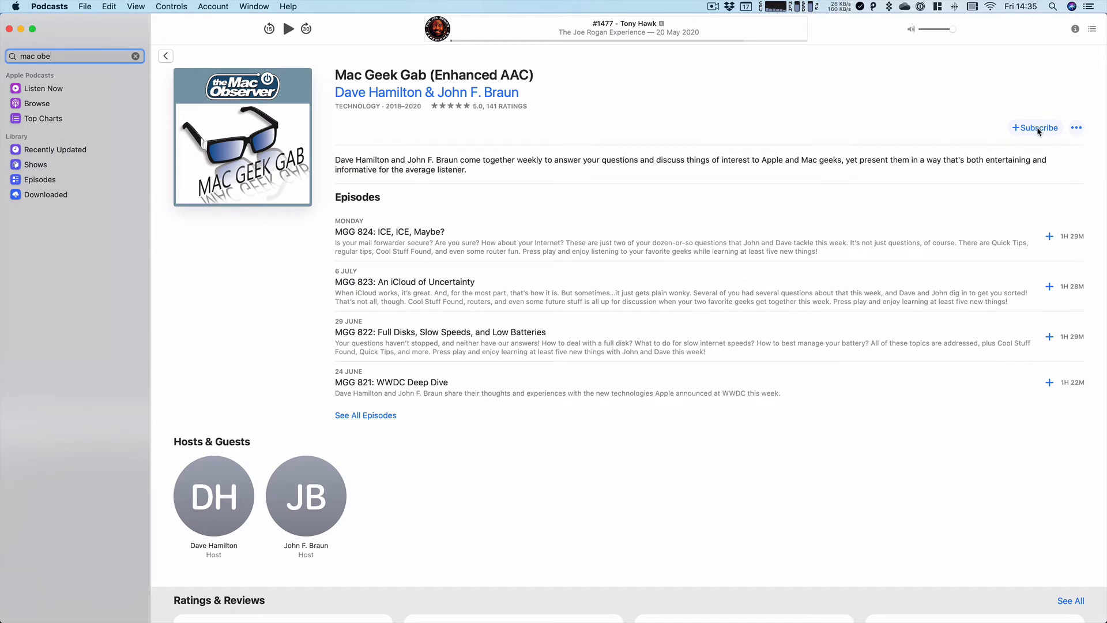
pyautogui.click(1035, 128)
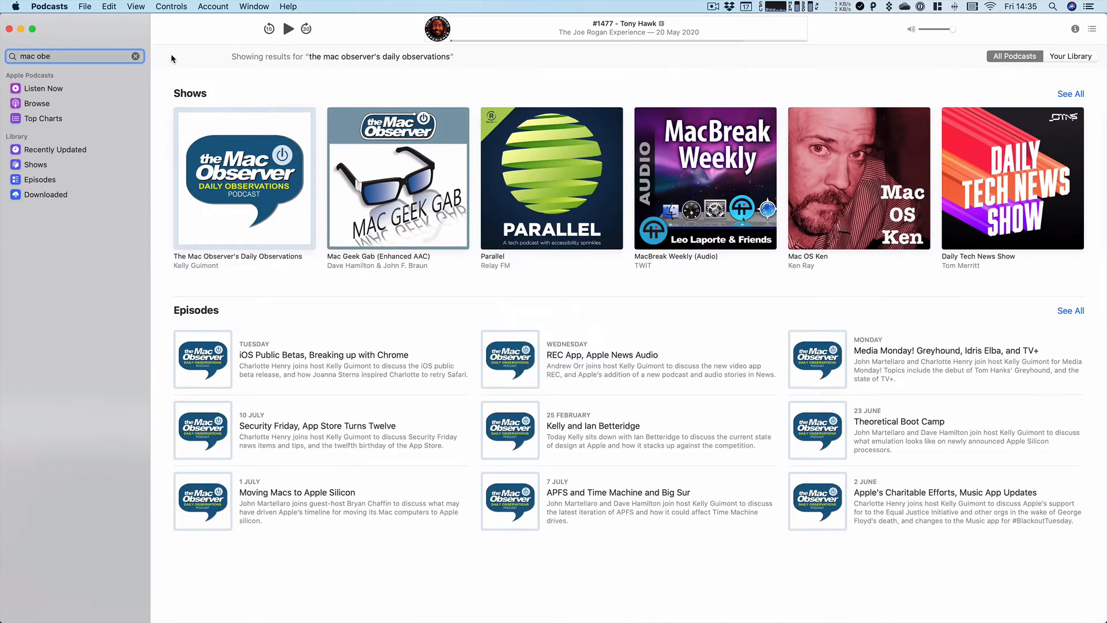
pyautogui.moveTo(181, 67)
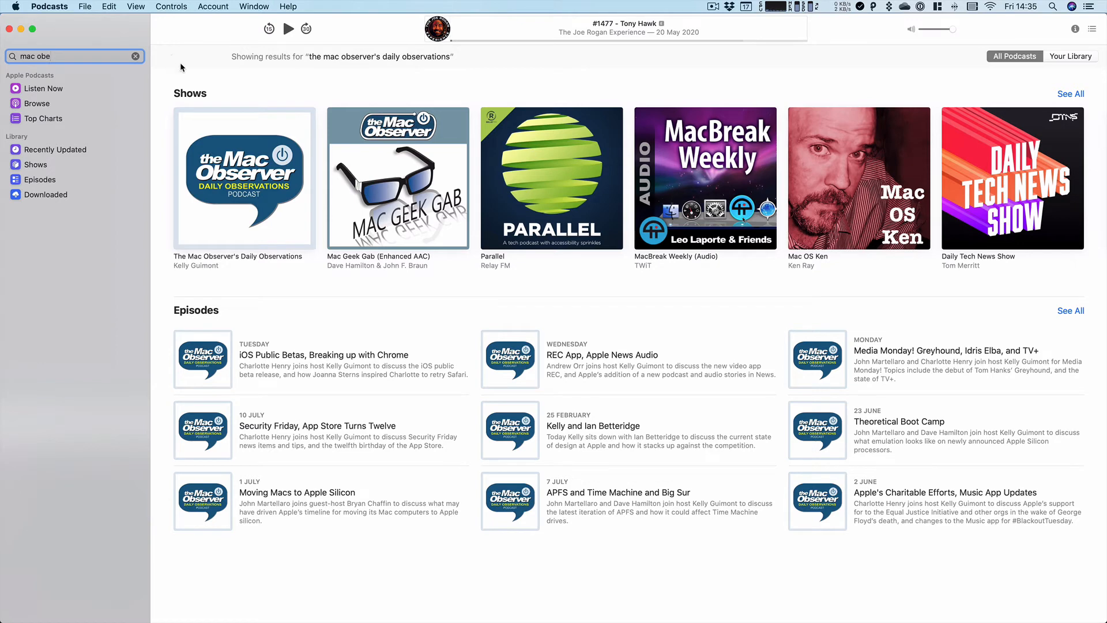
pyautogui.moveTo(839, 259)
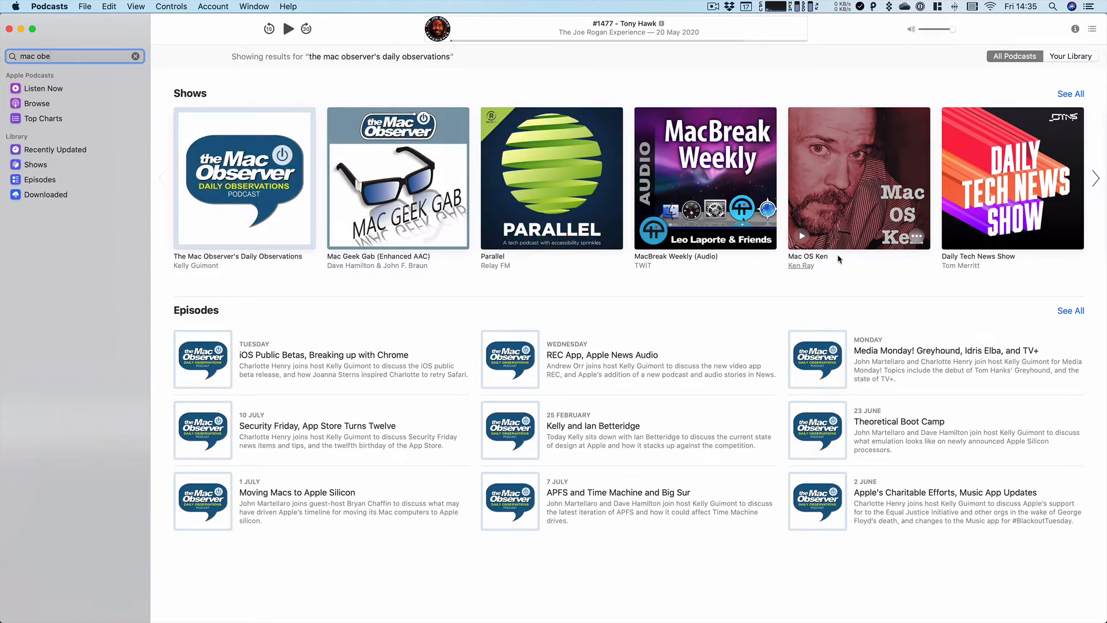
pyautogui.moveTo(807, 256)
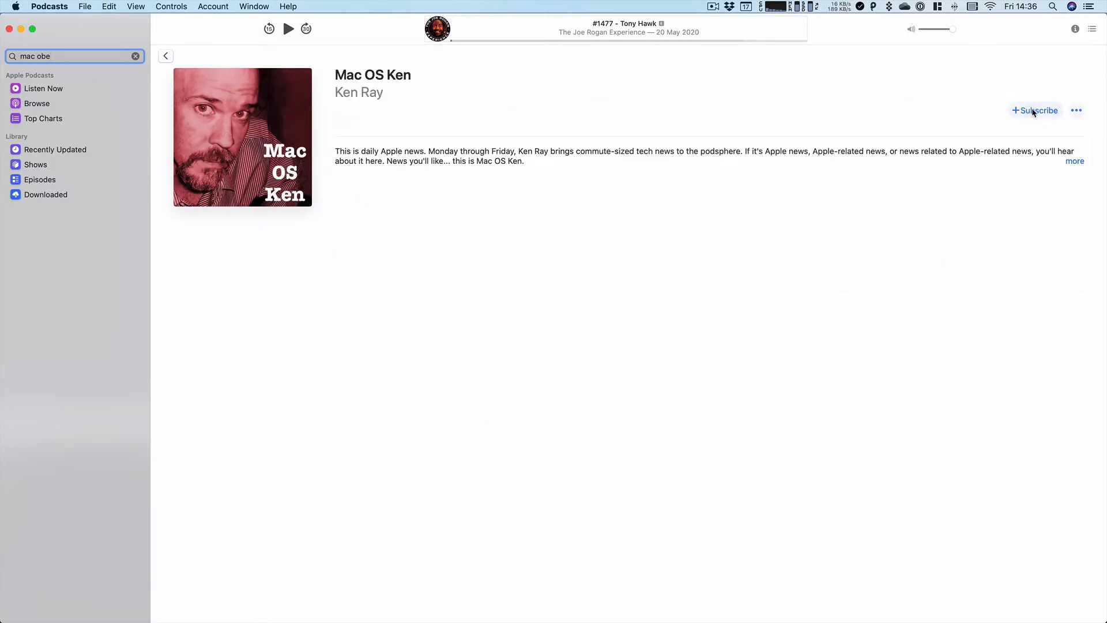
pyautogui.click(1035, 111)
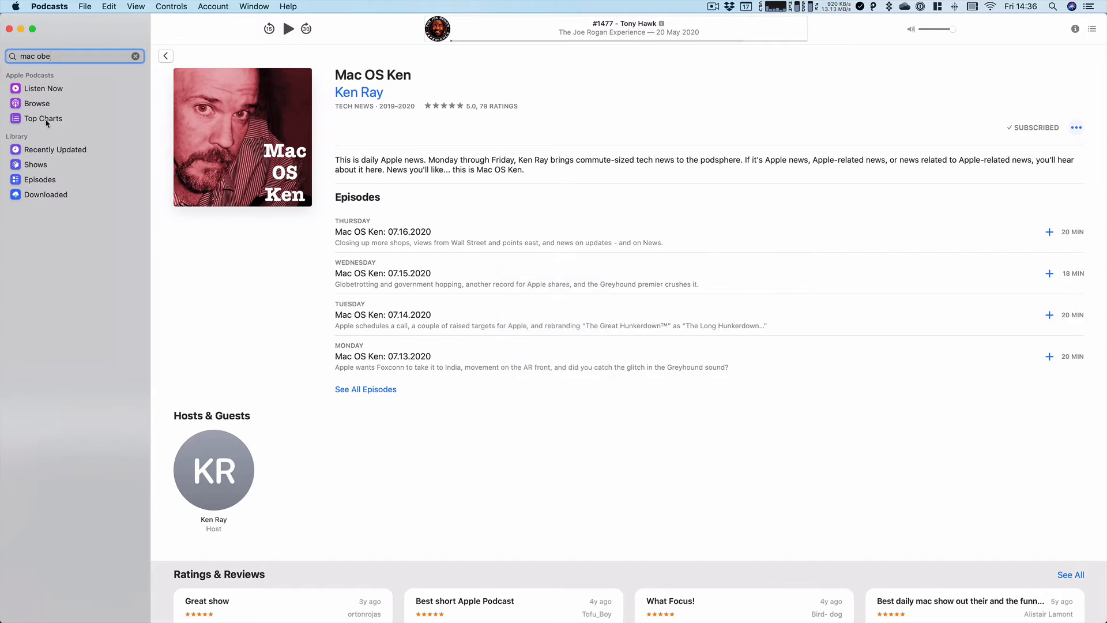
pyautogui.click(35, 165)
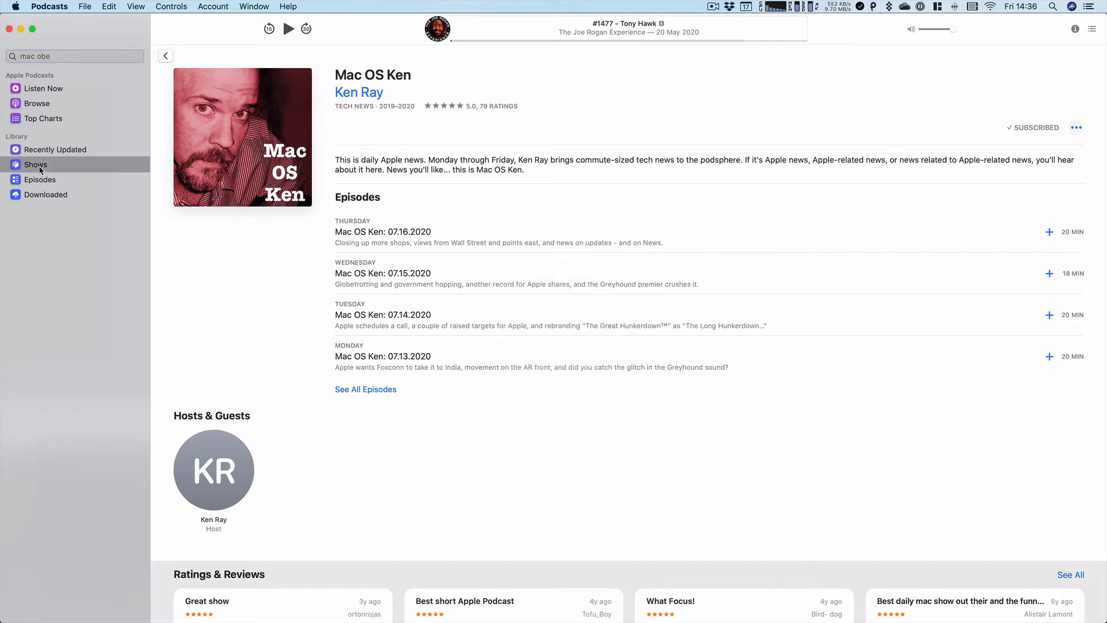
# - Scroll the Library Shows grid to find Mac OS Ken, Mac Geek Gab and Mac Observer
pyautogui.click(35, 164)
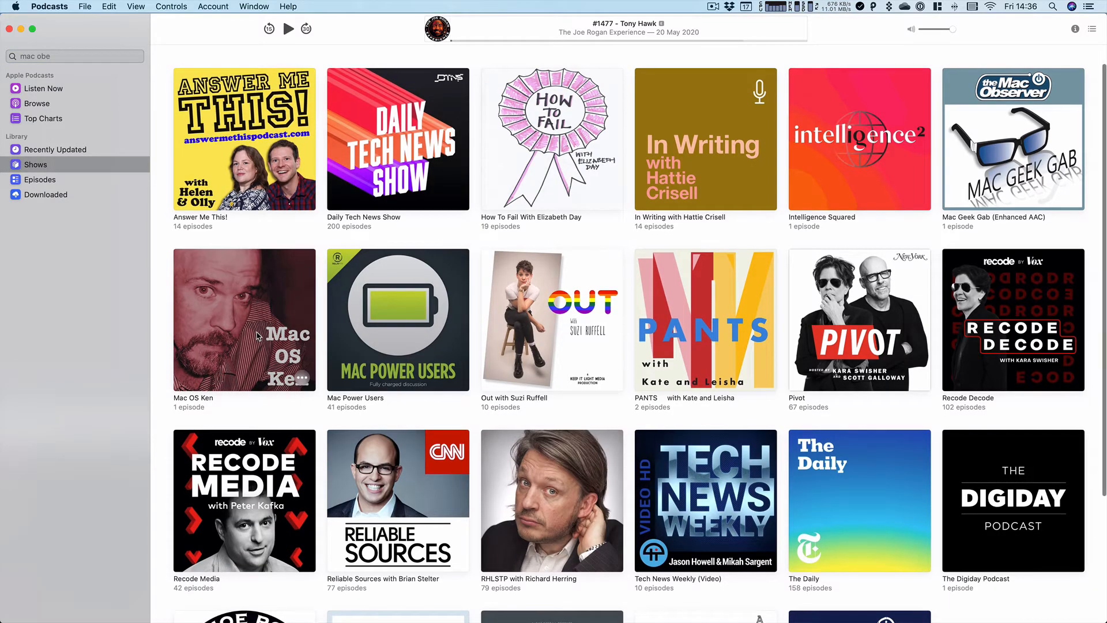
pyautogui.scroll(-3)
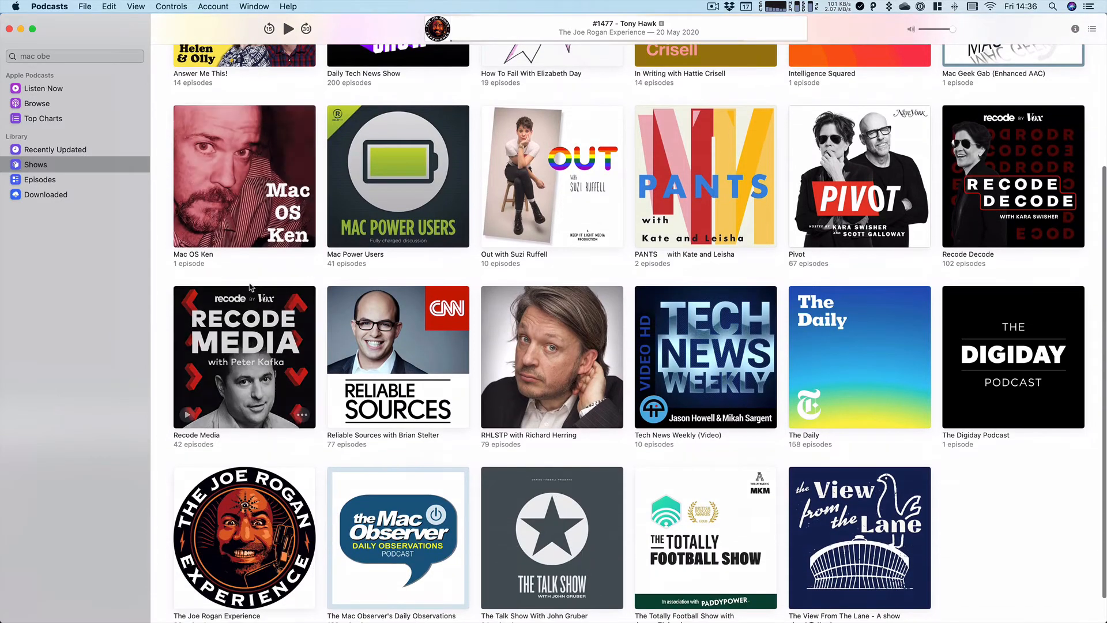
pyautogui.scroll(-3)
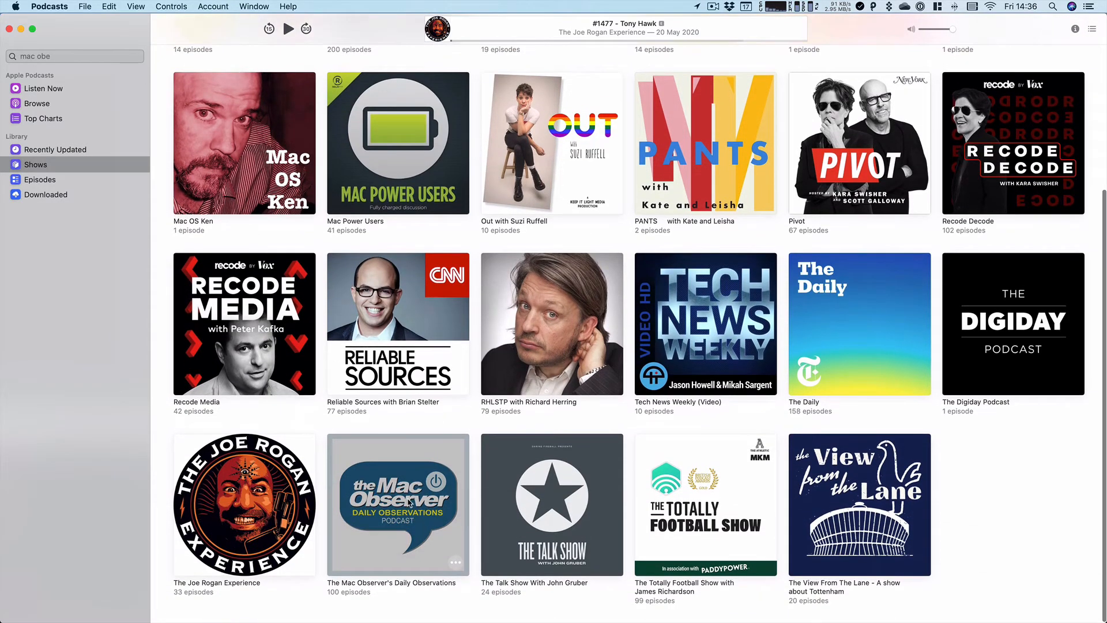
pyautogui.scroll(3)
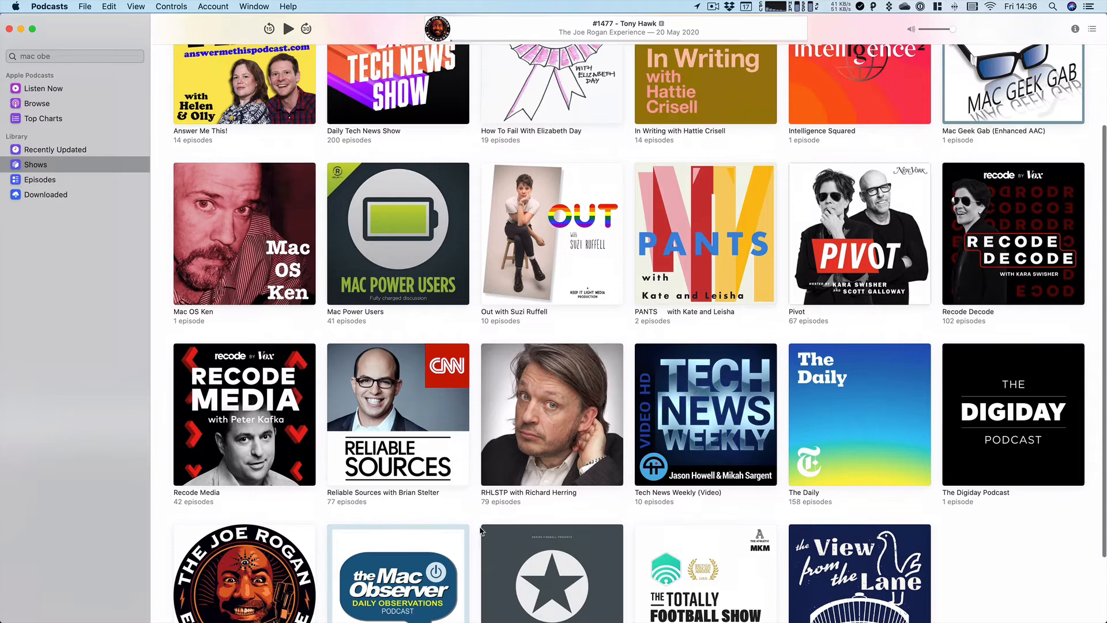
pyautogui.scroll(-3)
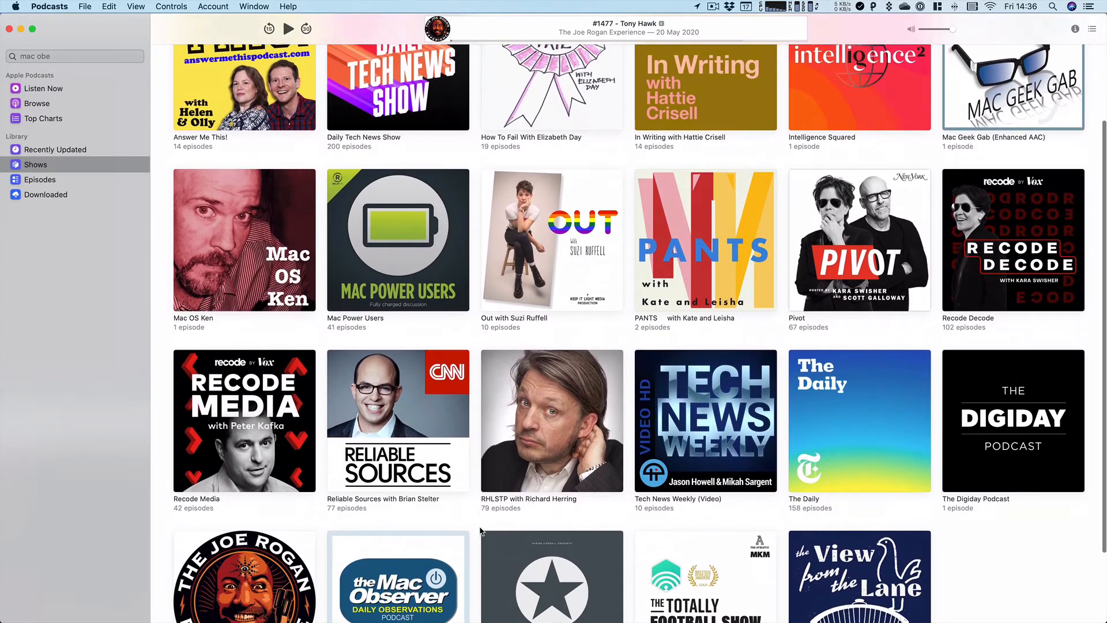
pyautogui.scroll(3)
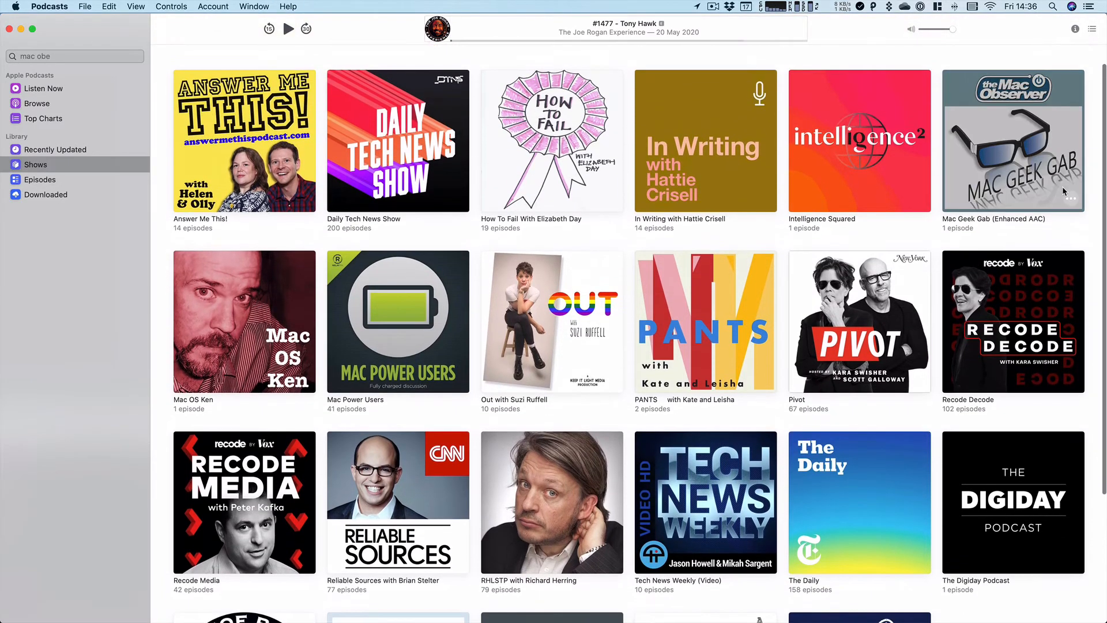
pyautogui.moveTo(397, 222)
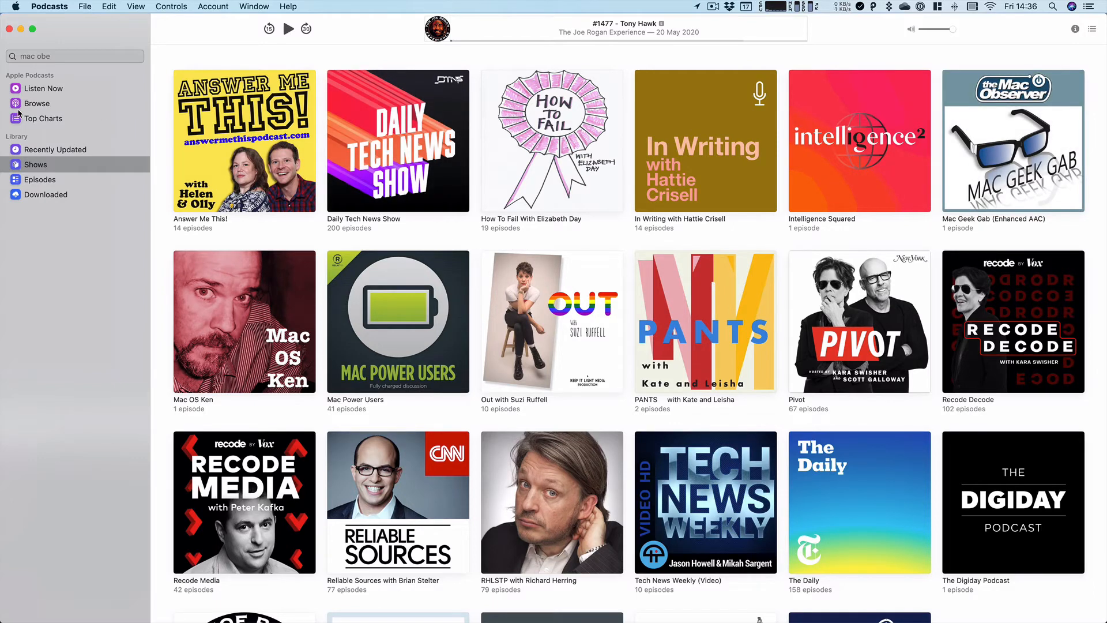
pyautogui.moveTo(45, 119)
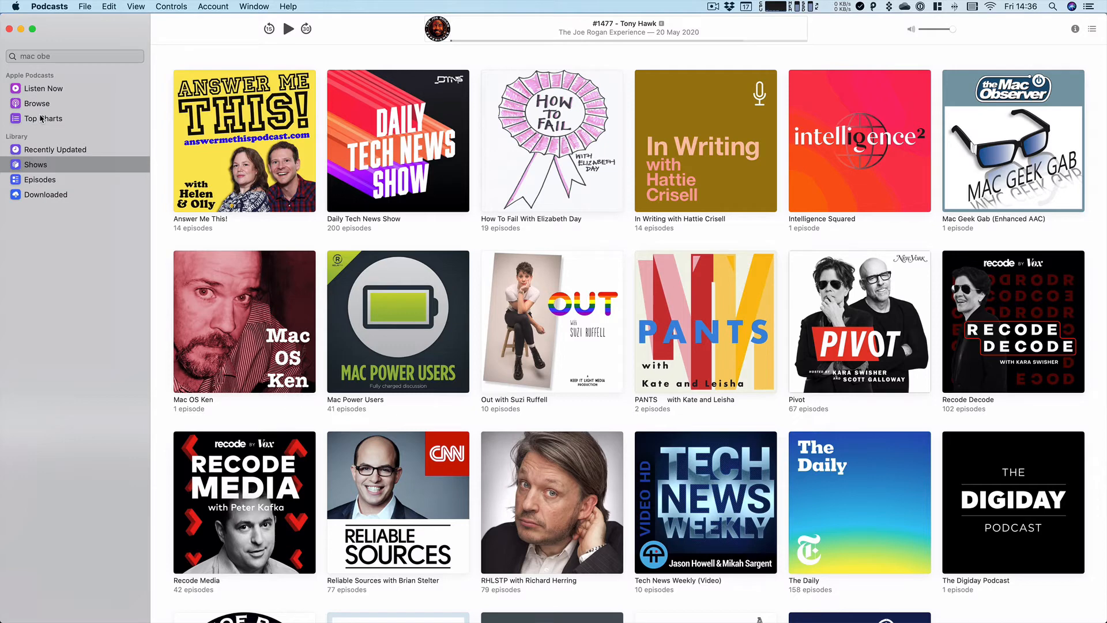
pyautogui.moveTo(49, 119)
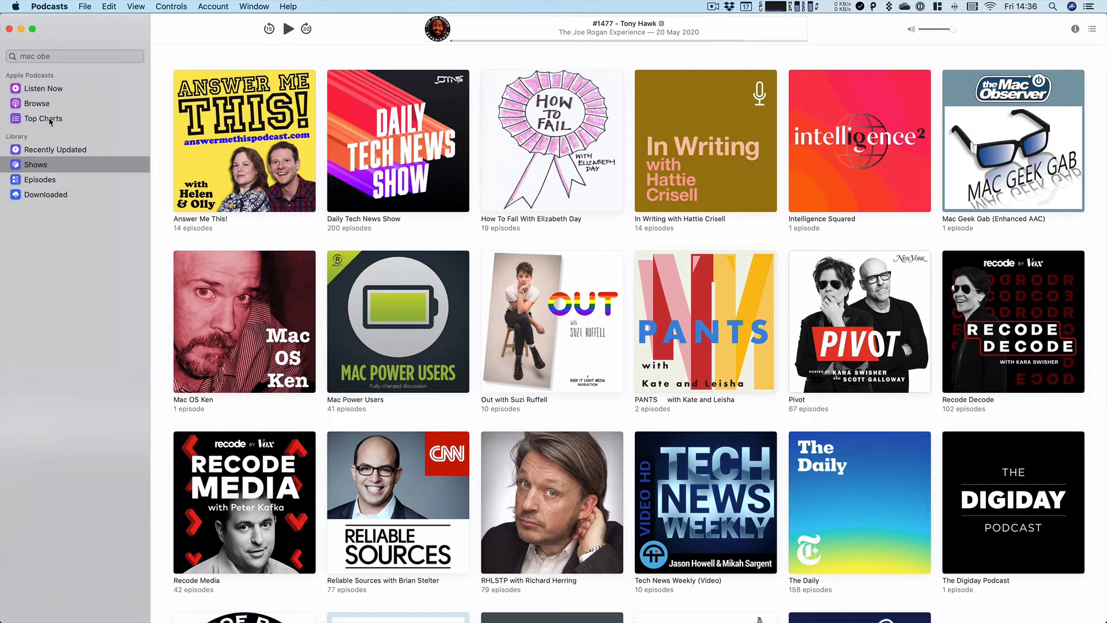
# - View Top Charts and The Joe Wicks Podcast page, then return to the Shows library
pyautogui.click(43, 117)
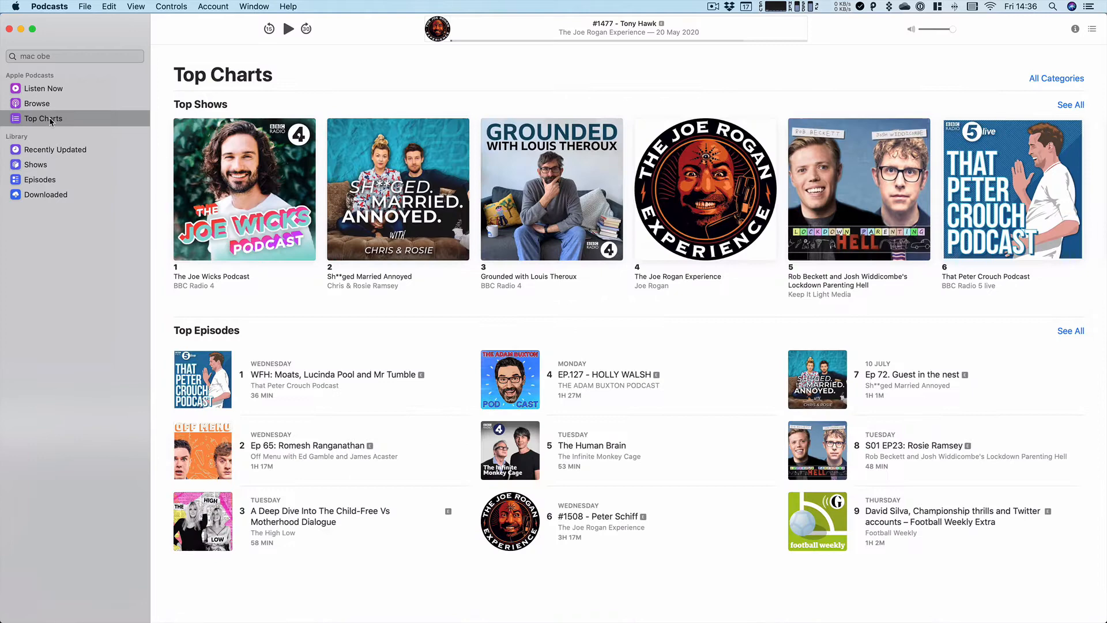
pyautogui.moveTo(409, 381)
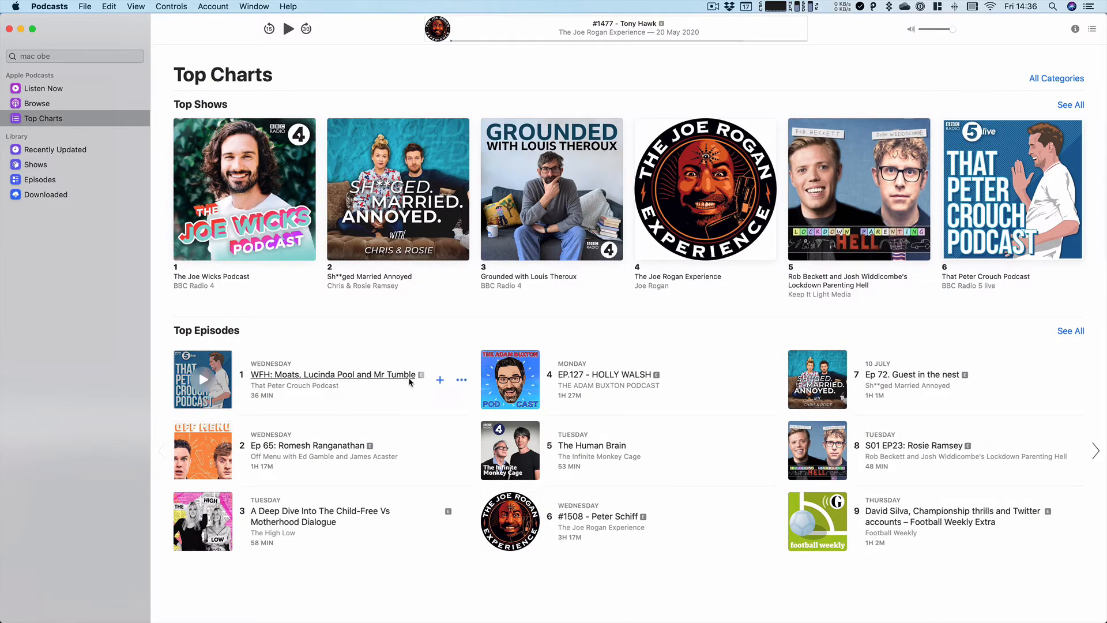
pyautogui.moveTo(451, 394)
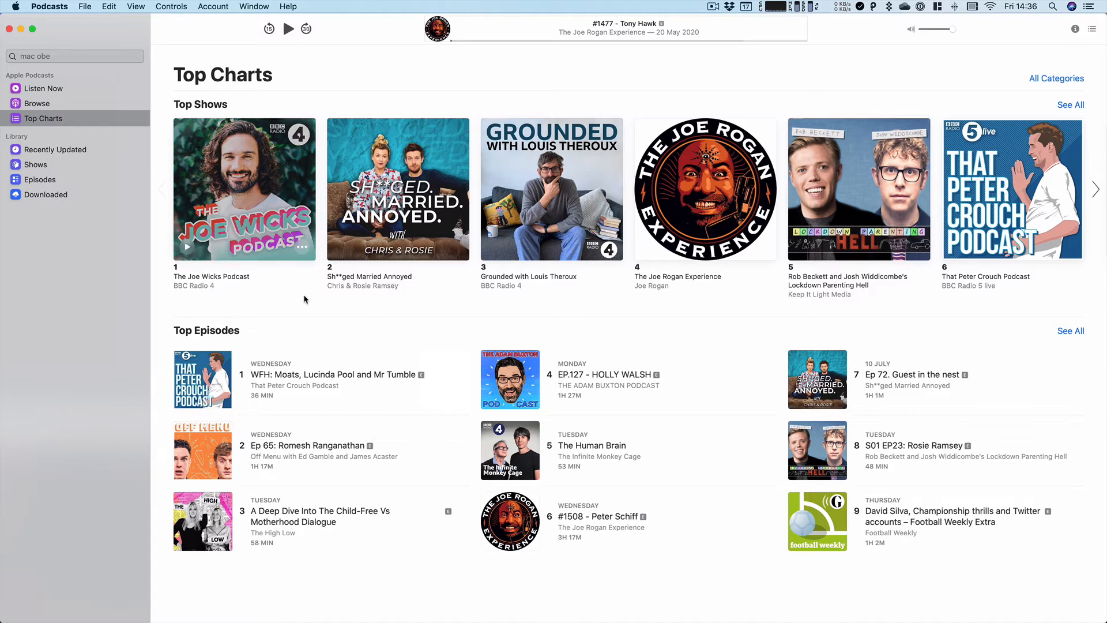
pyautogui.click(244, 189)
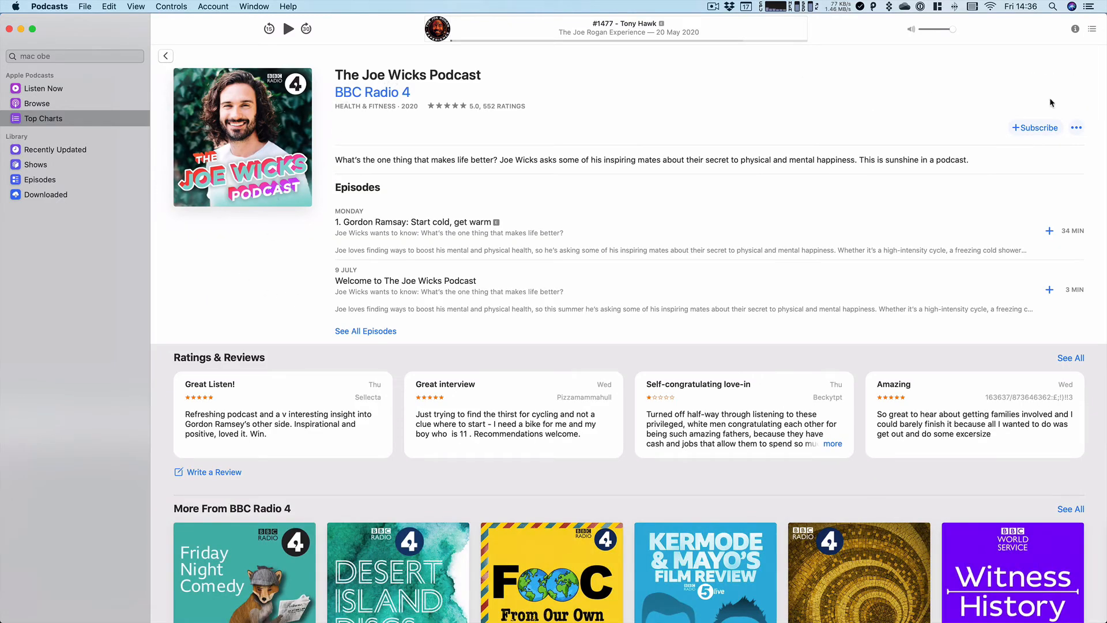
pyautogui.moveTo(295, 186)
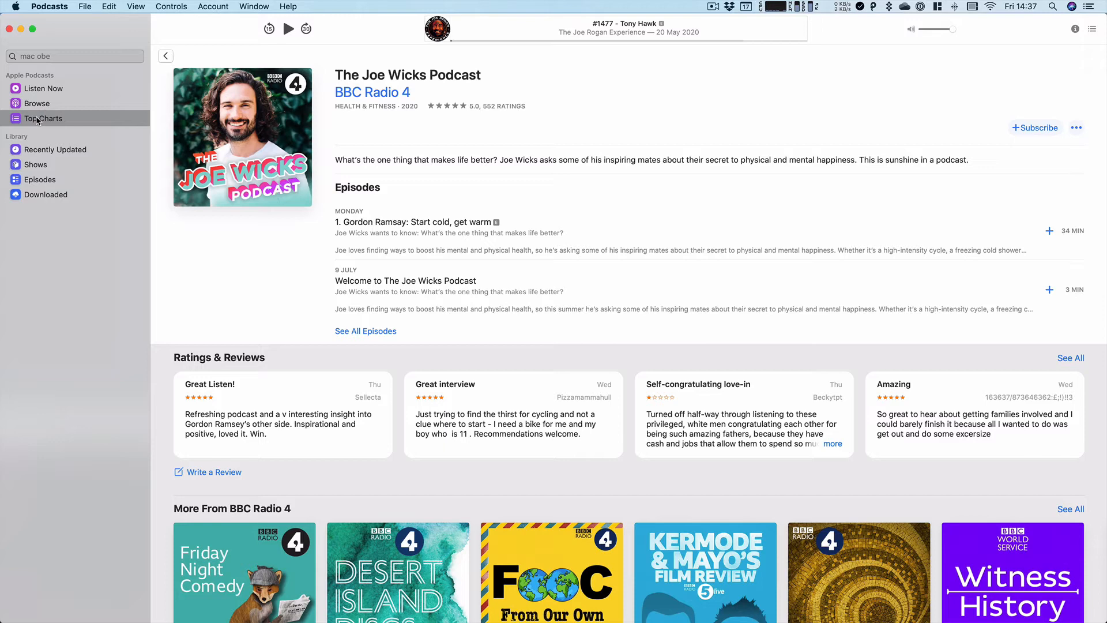
pyautogui.click(35, 164)
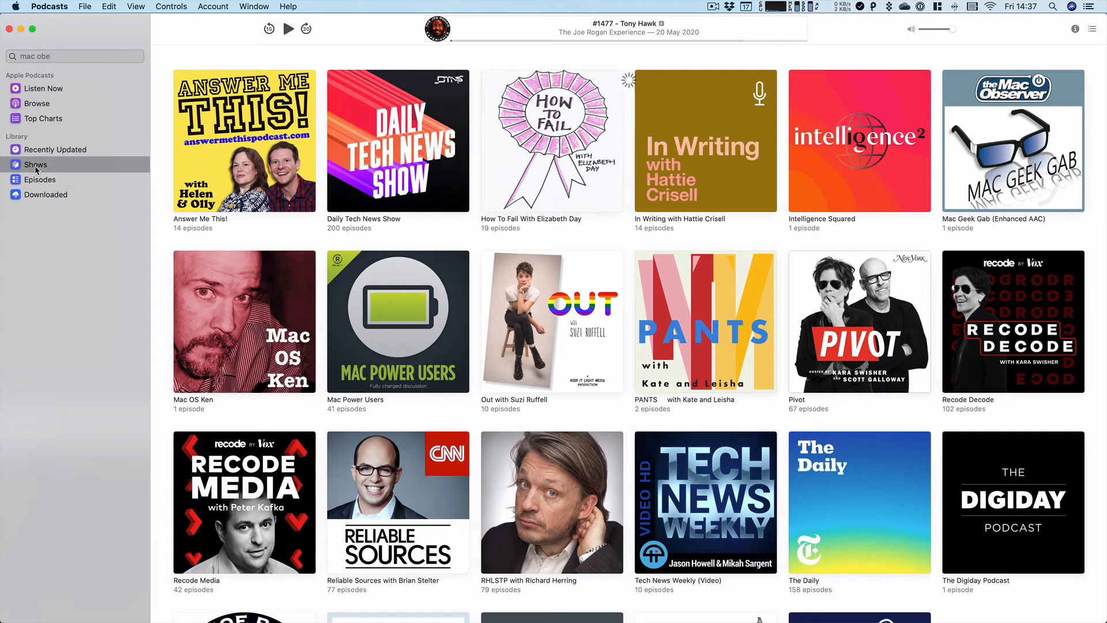
pyautogui.moveTo(119, 191)
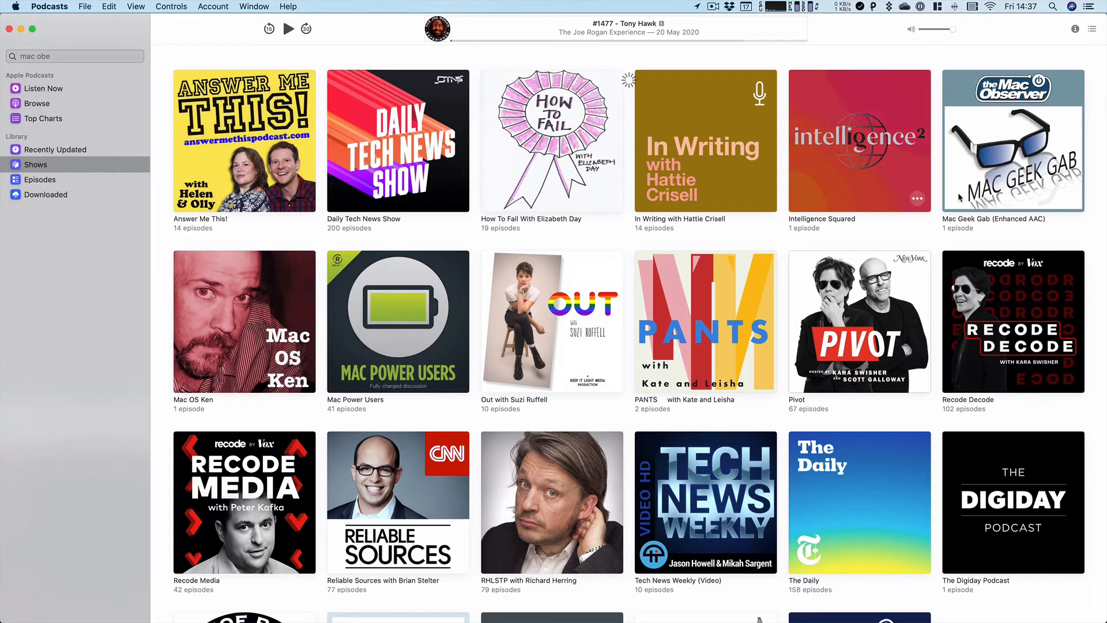
pyautogui.moveTo(1071, 204)
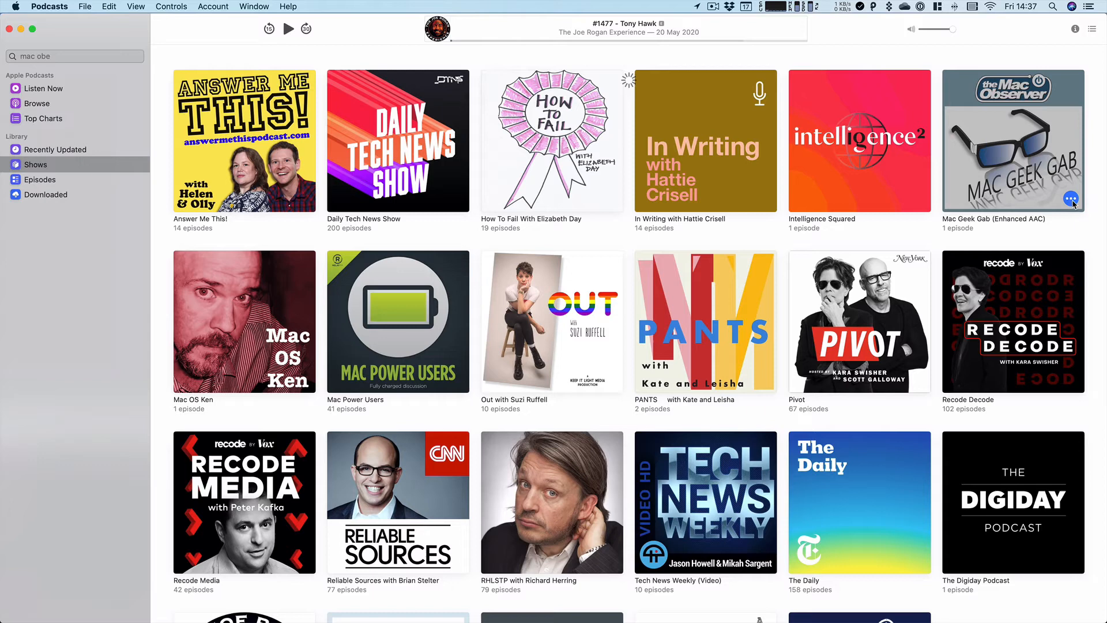
# - Open the options menu for Mac Geek Gab (Enhanced AAC) in the Shows library
pyautogui.click(1072, 198)
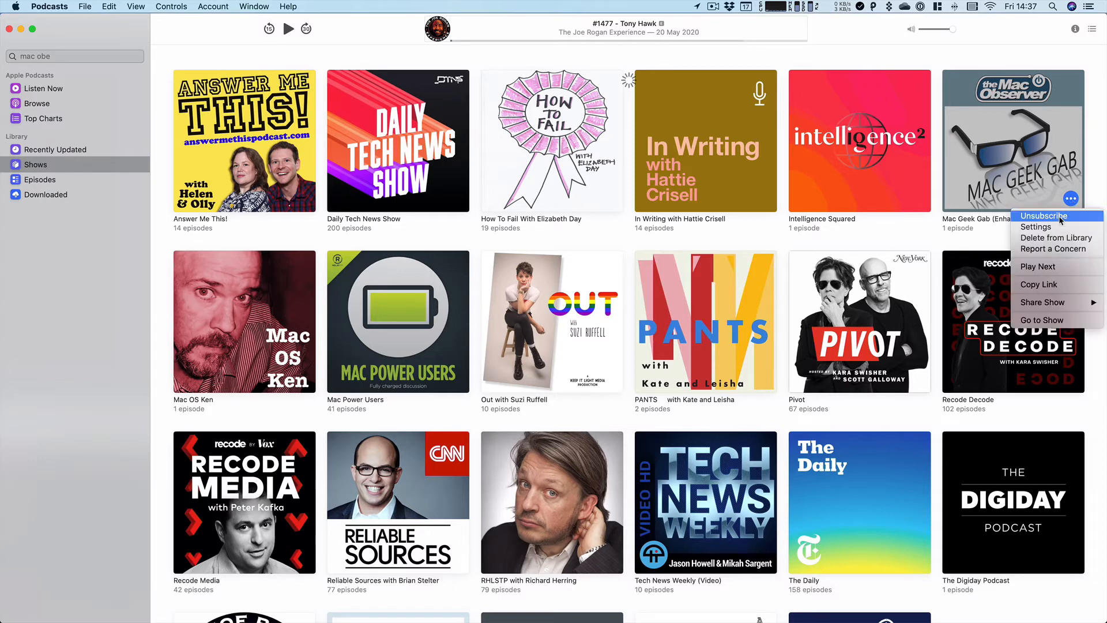
pyautogui.moveTo(1057, 237)
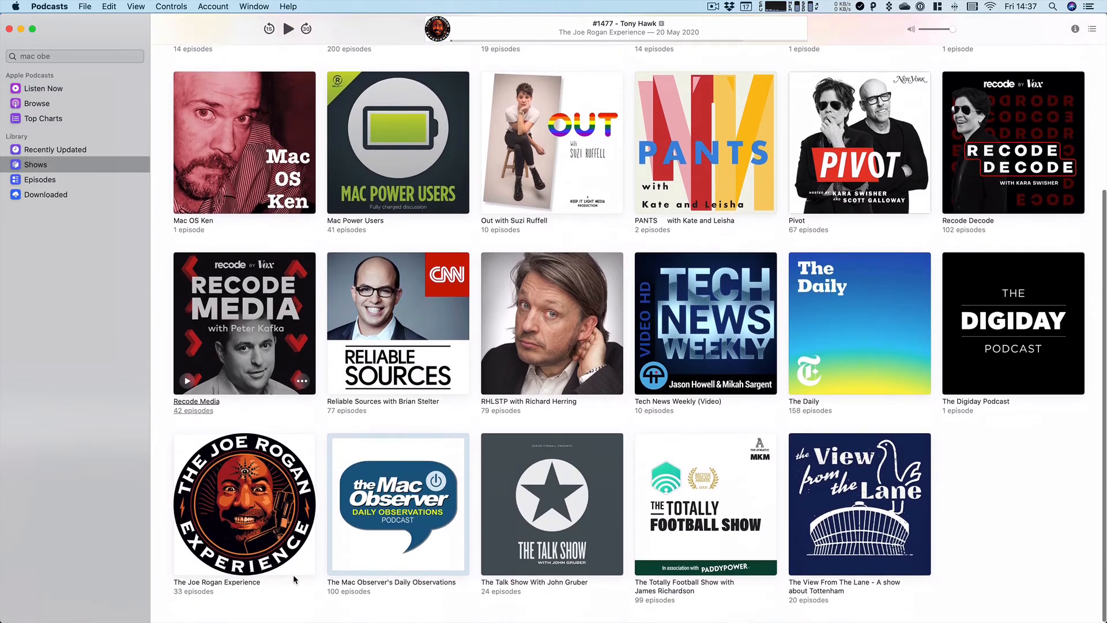
pyautogui.moveTo(401, 589)
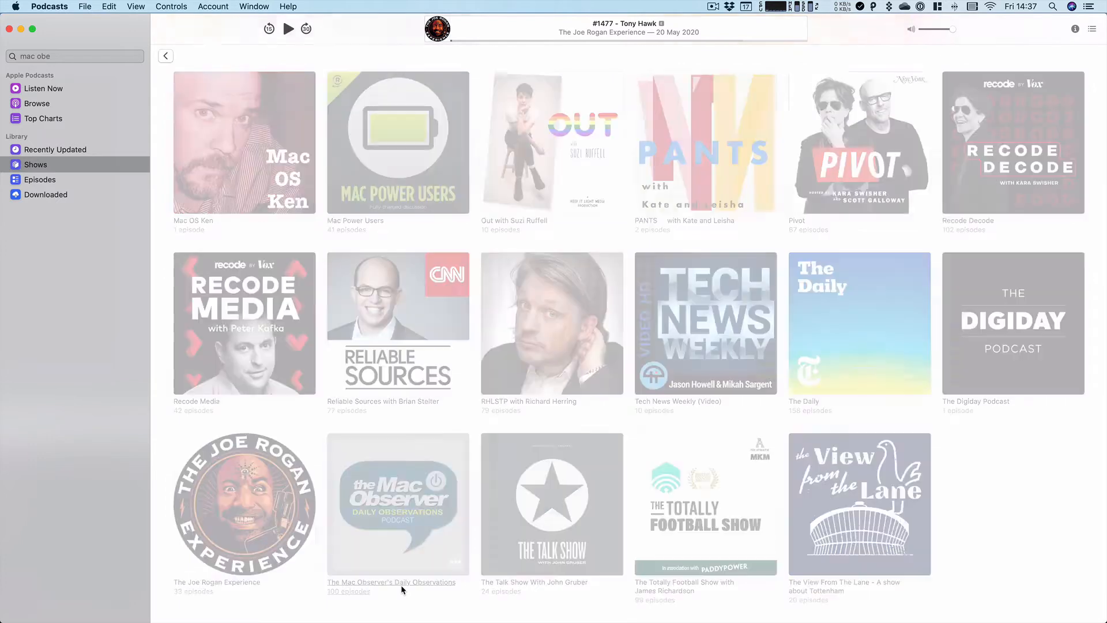
# - Download 'Move Multiple iOS Apps, Twitter Hacked' from The Mac Observer's Daily Observations and view its actions
pyautogui.click(398, 504)
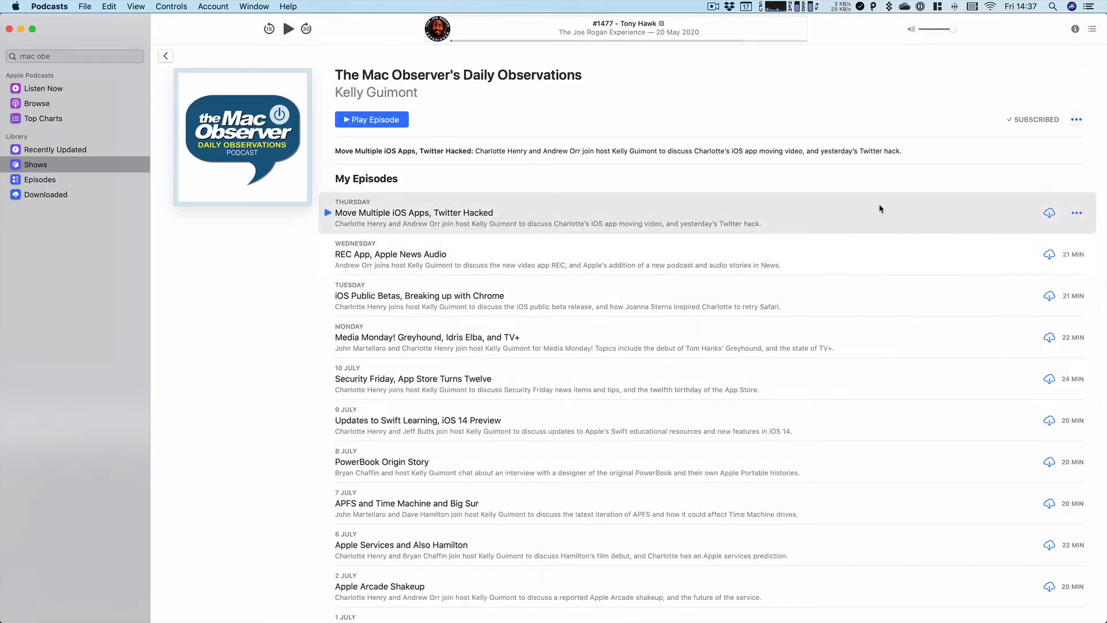
pyautogui.moveTo(572, 494)
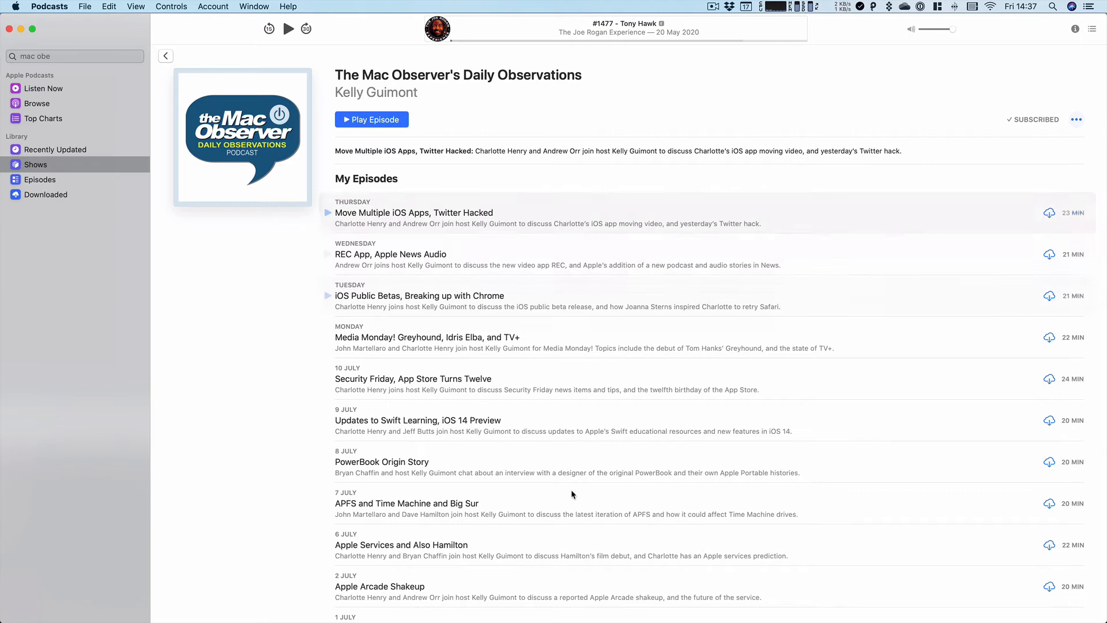
pyautogui.moveTo(909, 261)
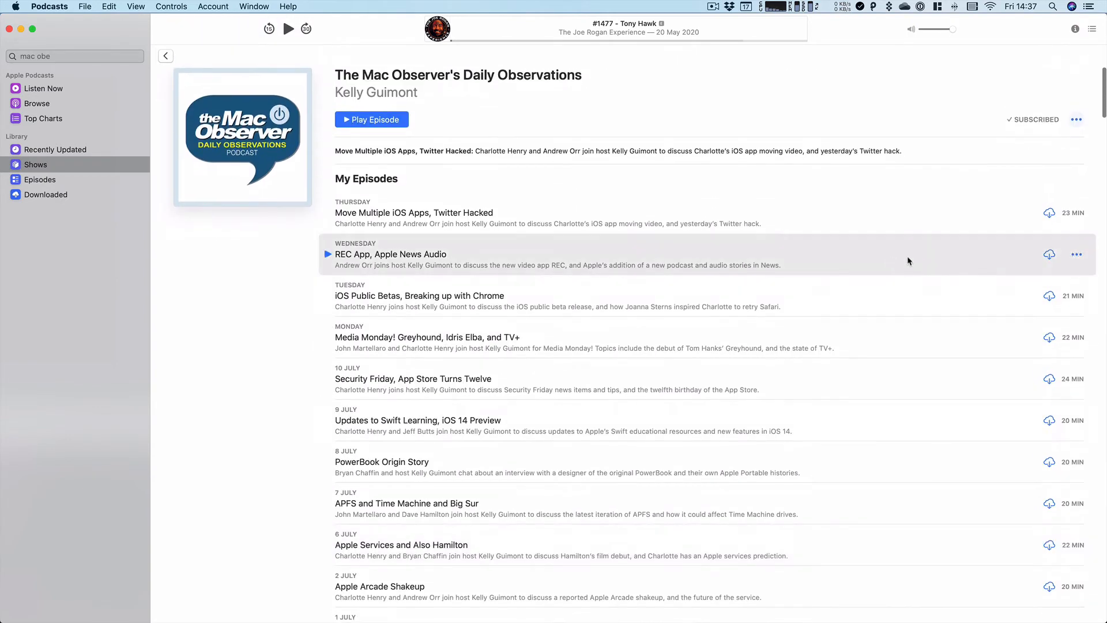
pyautogui.moveTo(1050, 217)
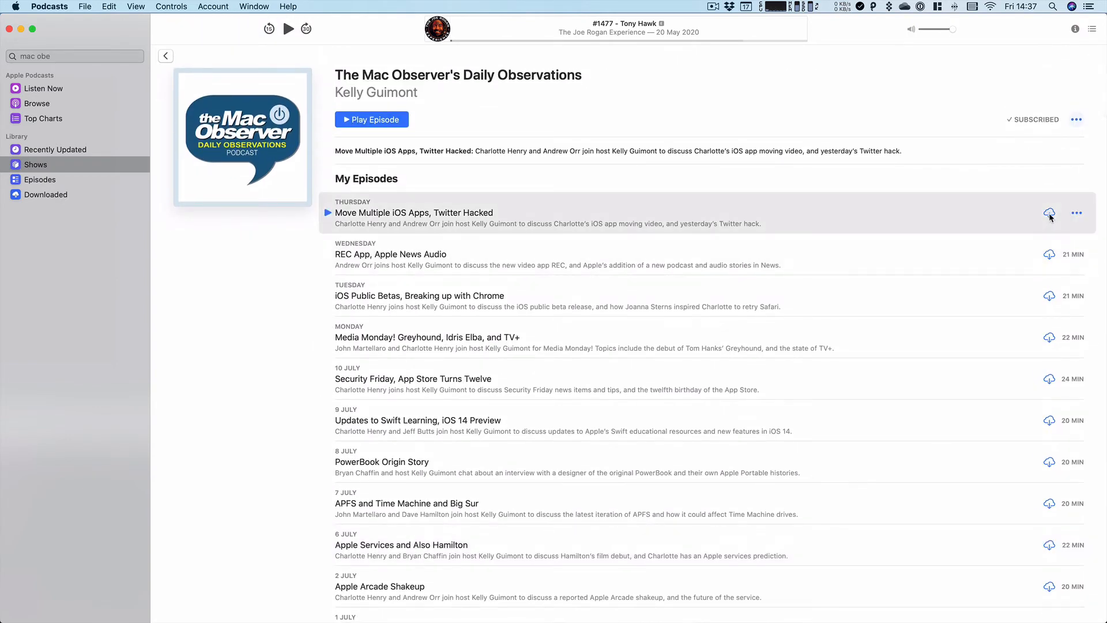
pyautogui.moveTo(1050, 220)
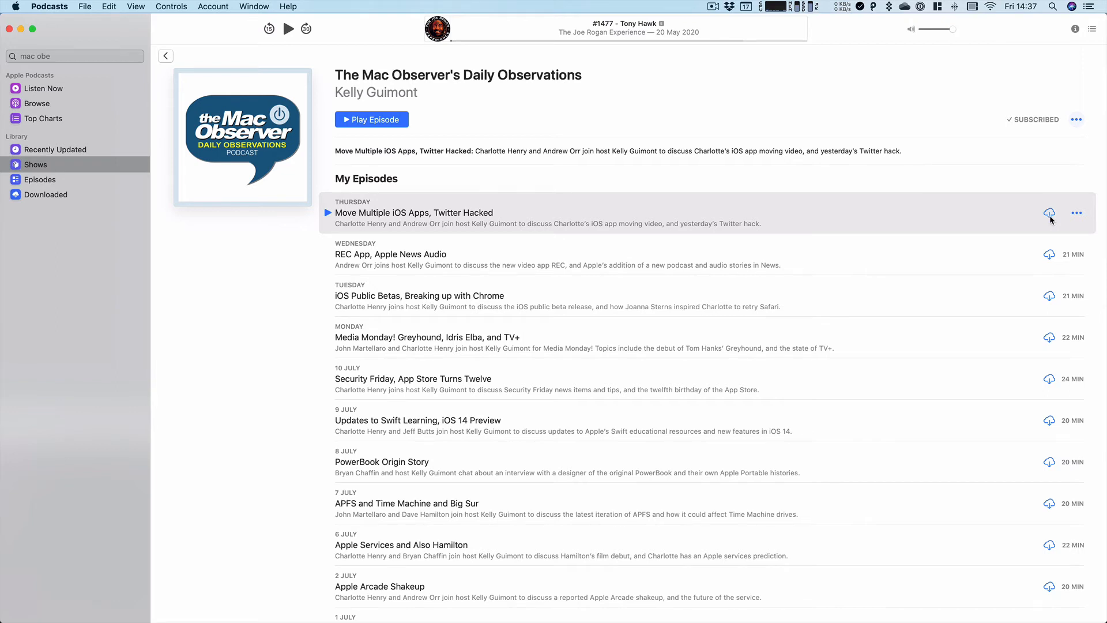
pyautogui.click(1049, 213)
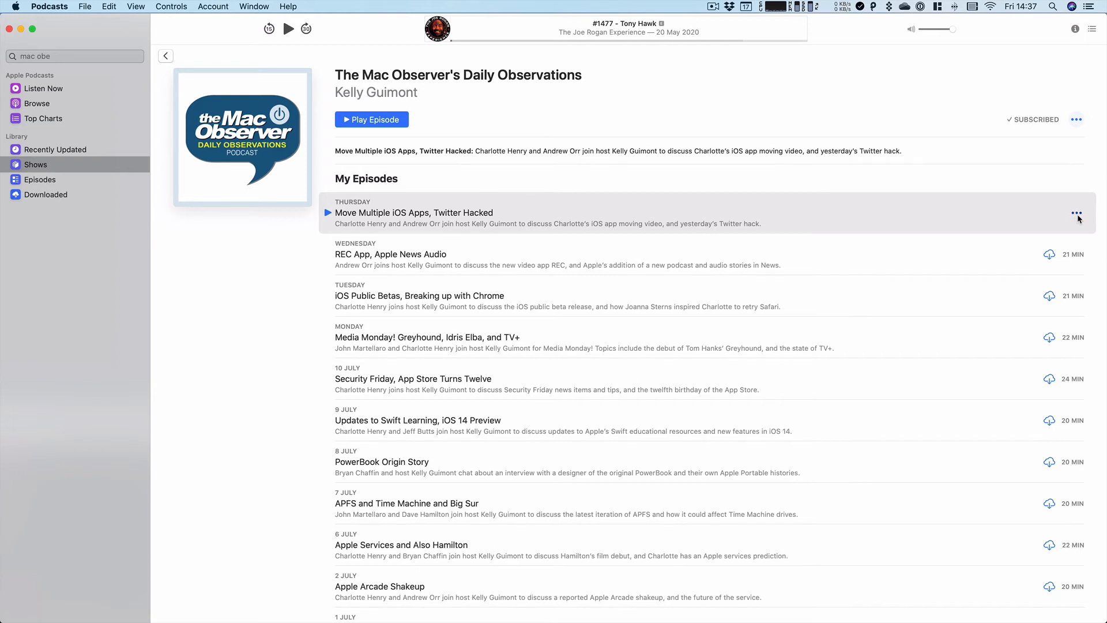
pyautogui.click(1076, 214)
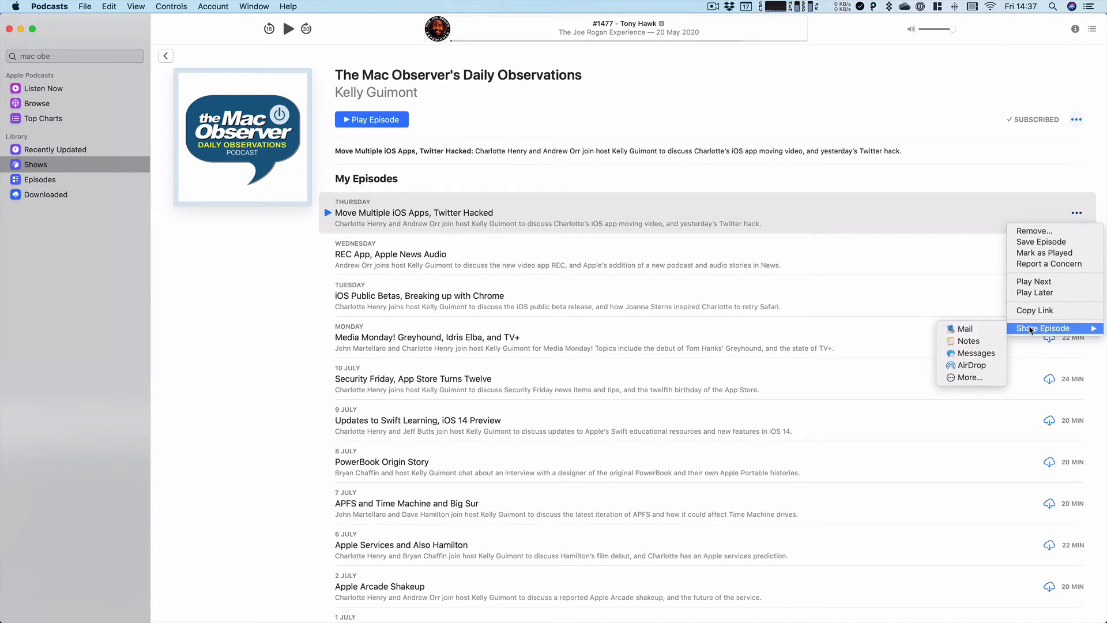
pyautogui.moveTo(1038, 241)
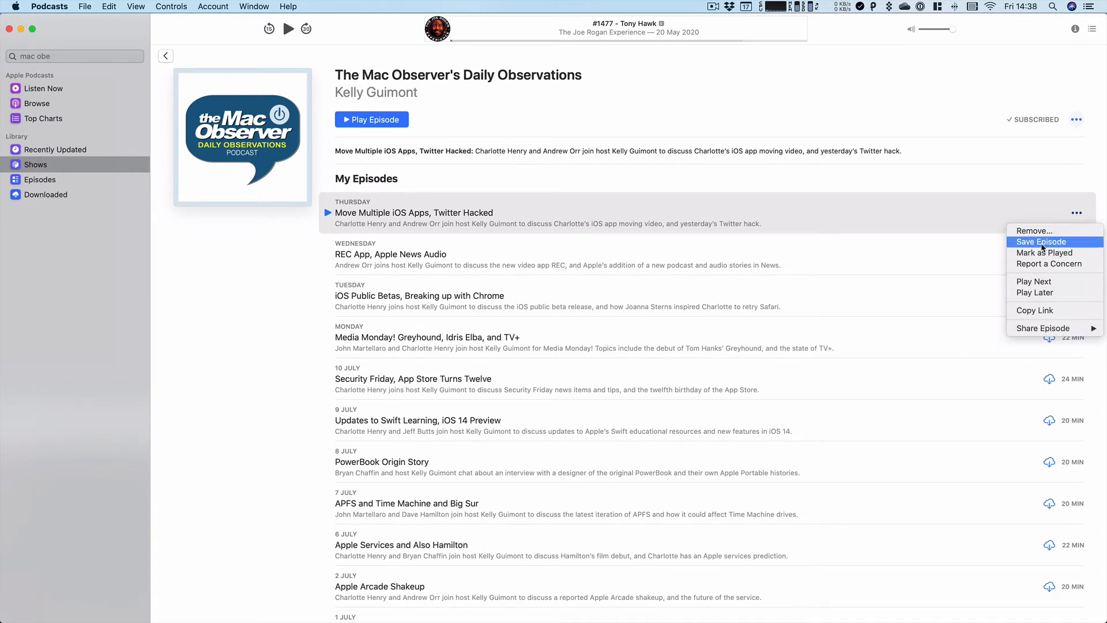
pyautogui.moveTo(1033, 231)
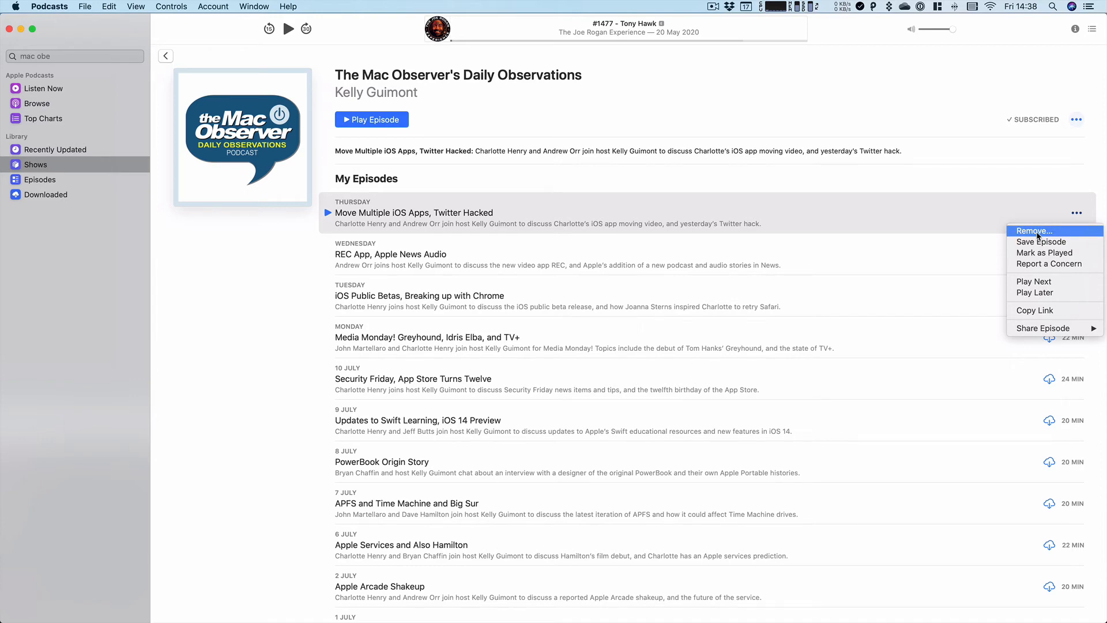
pyautogui.click(682, 176)
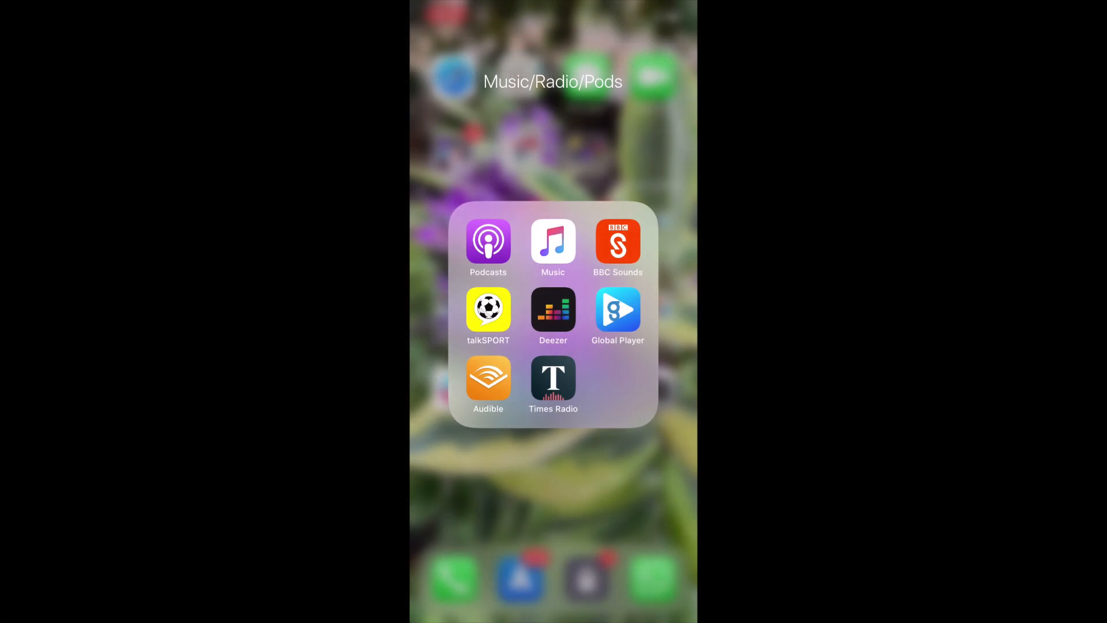
# - Launch Podcasts on the iPhone and scroll the Listen Now feed of new episodes
pyautogui.click(488, 243)
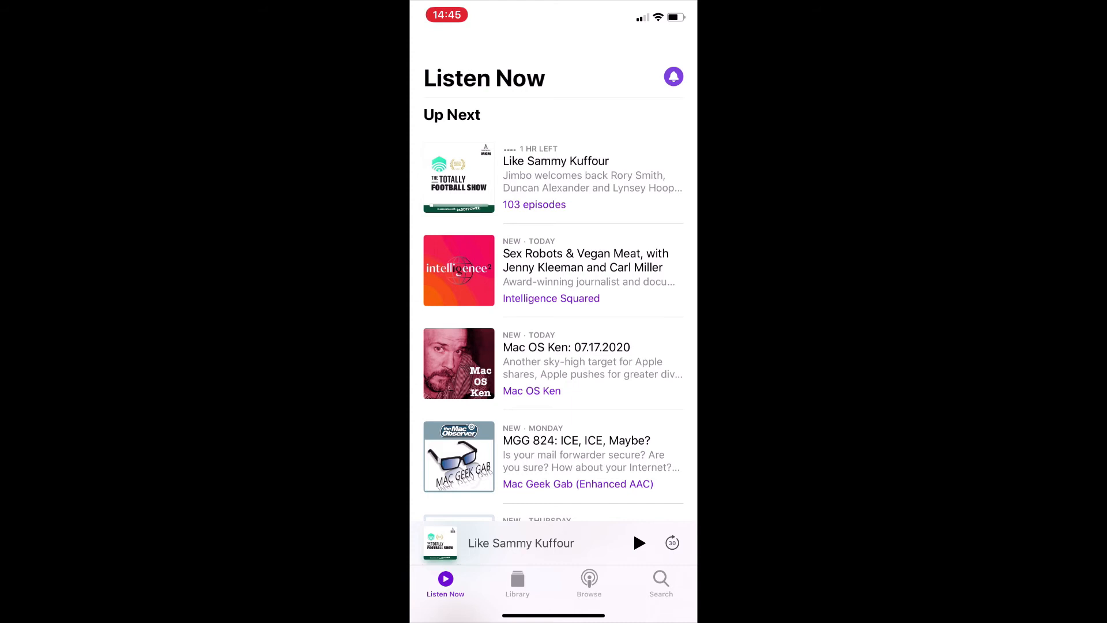
pyautogui.scroll(3)
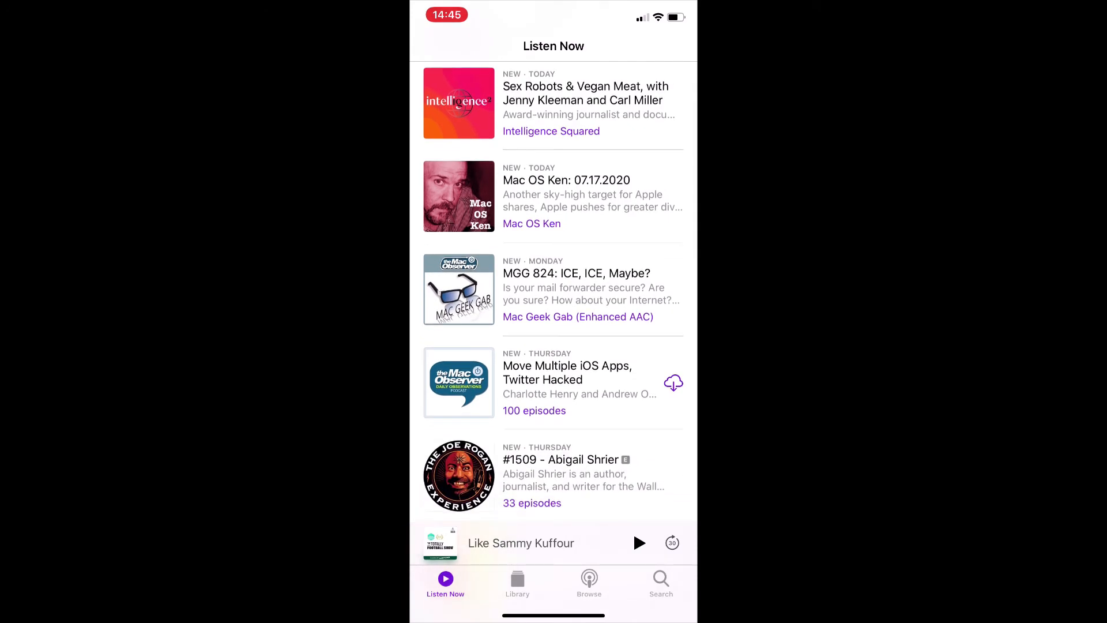
pyautogui.scroll(-3)
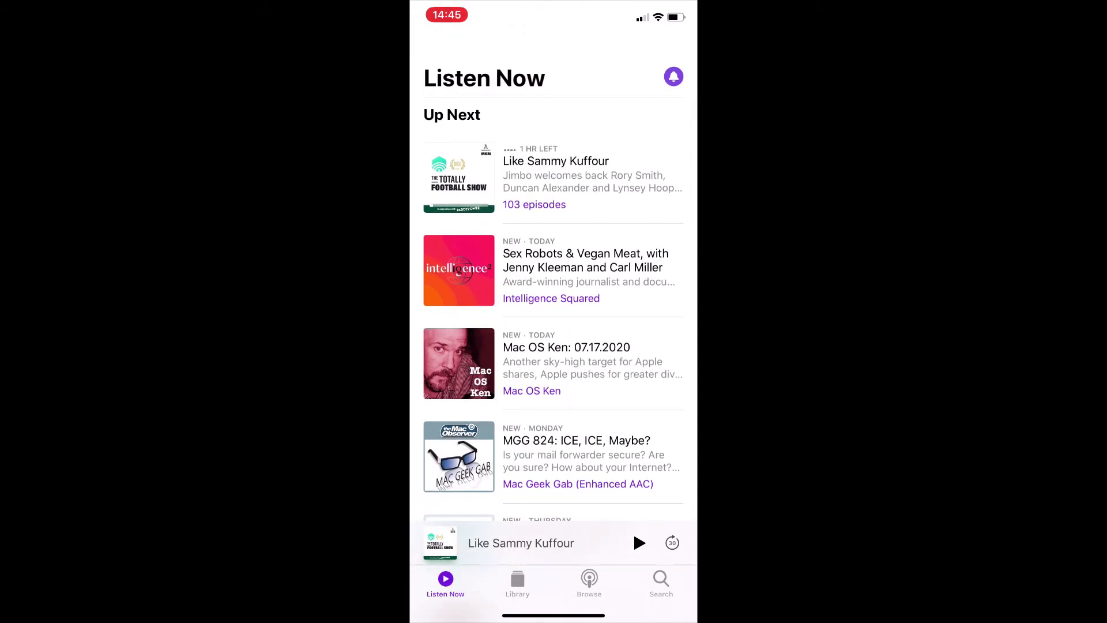
# - On the iPhone, subscribe to Sky News' The World Tomorrow from New & Noteworthy
pyautogui.click(588, 582)
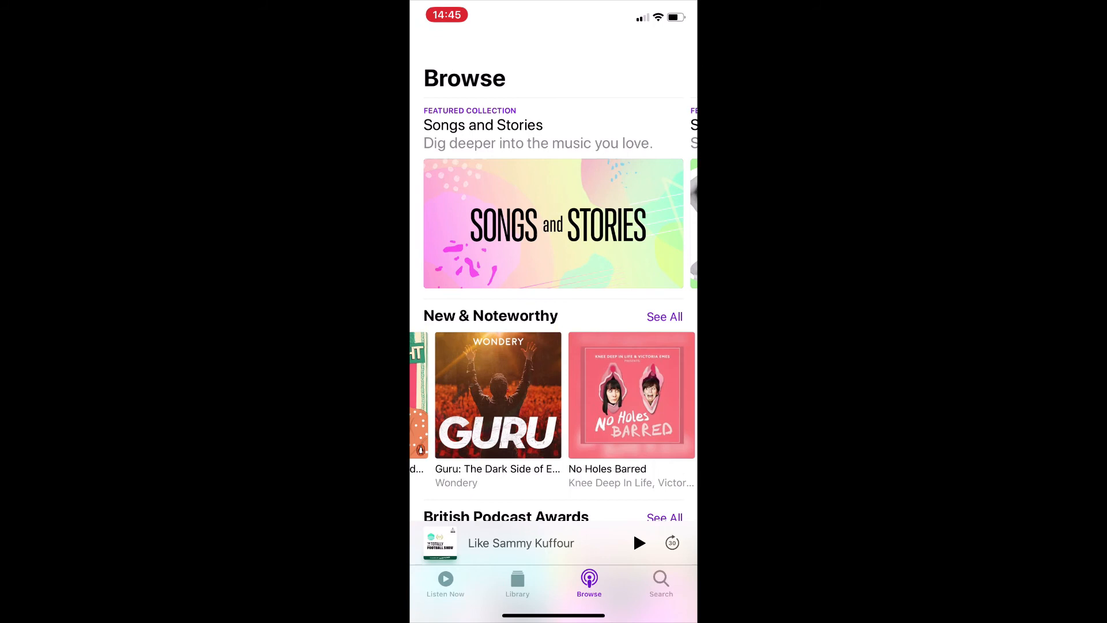
pyautogui.hscroll(-3)
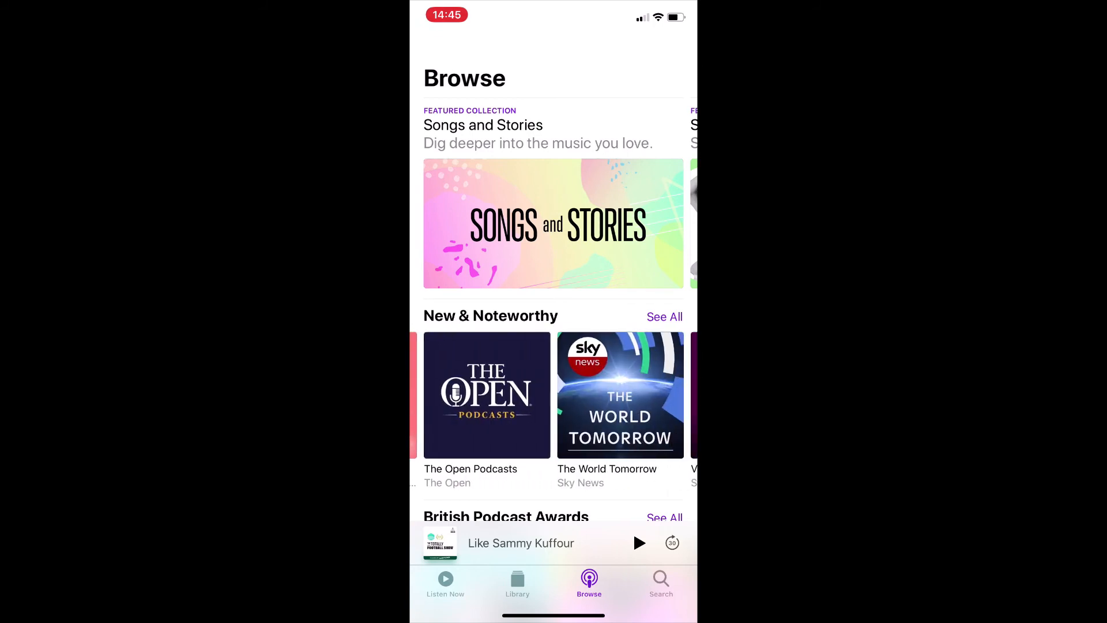
pyautogui.click(619, 394)
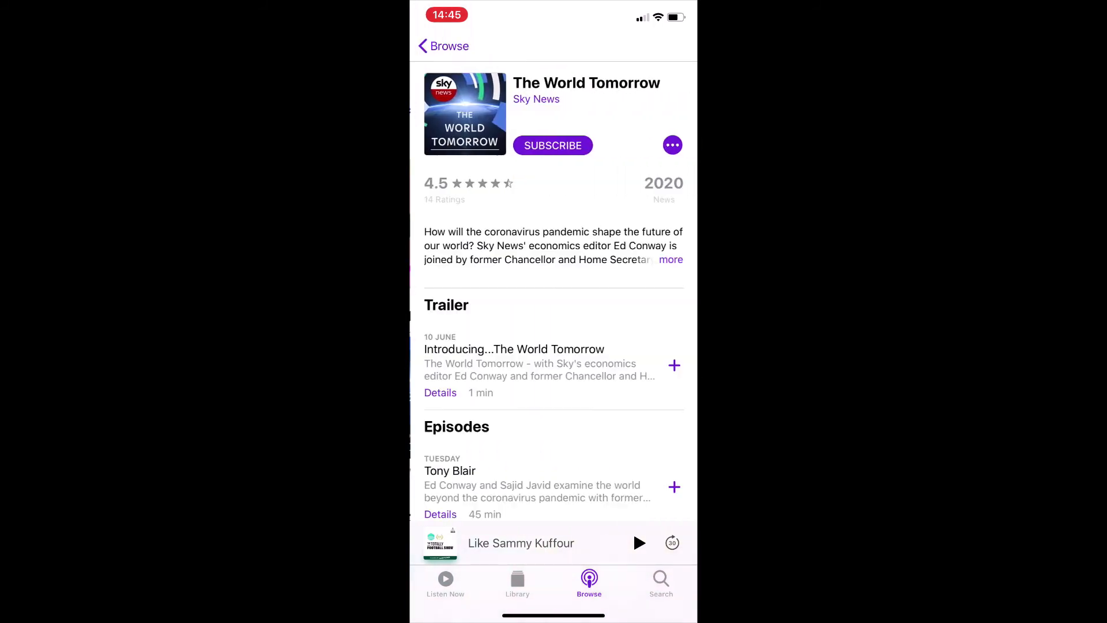
pyautogui.click(553, 145)
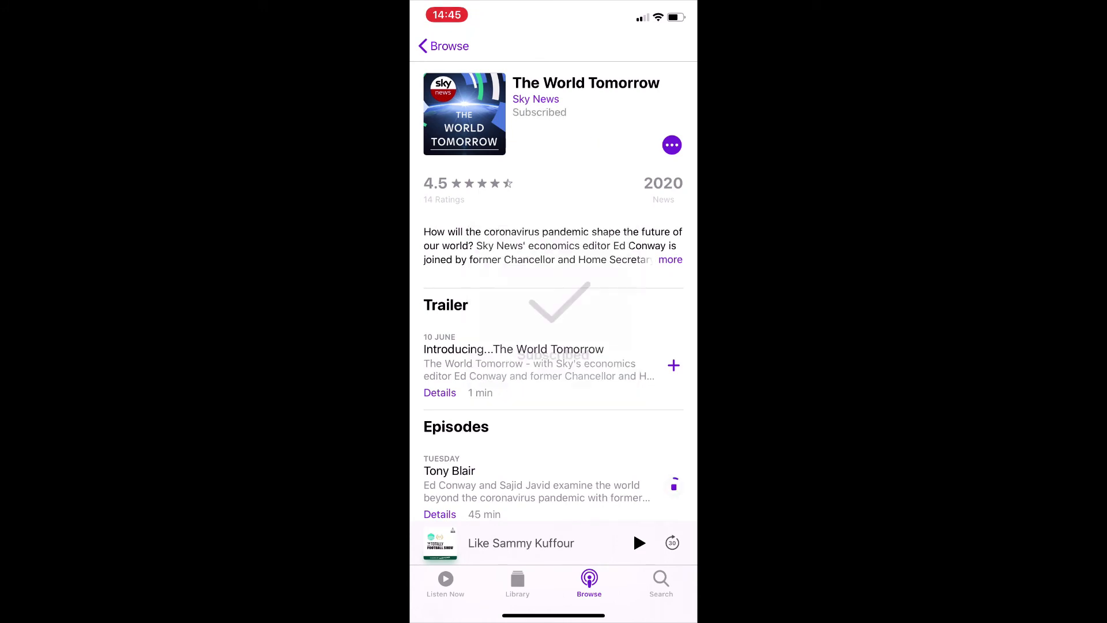
pyautogui.click(661, 584)
pyautogui.write('Backgrou')
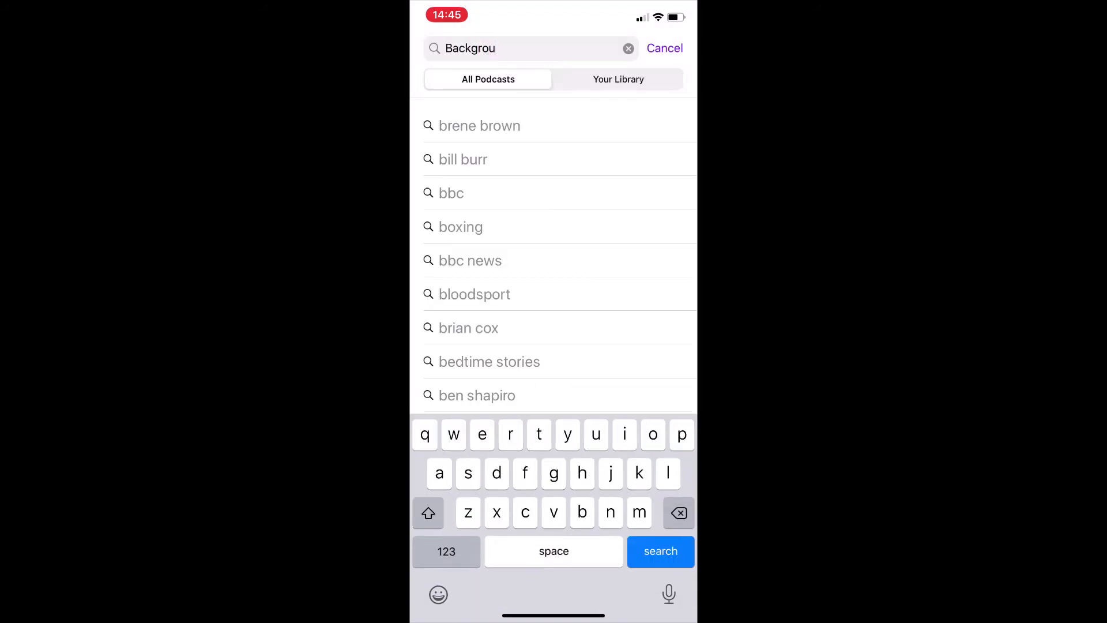
# - Search for 'background mode' and subscribe to The Mac Observer's Background Mode show
pyautogui.write('nd')
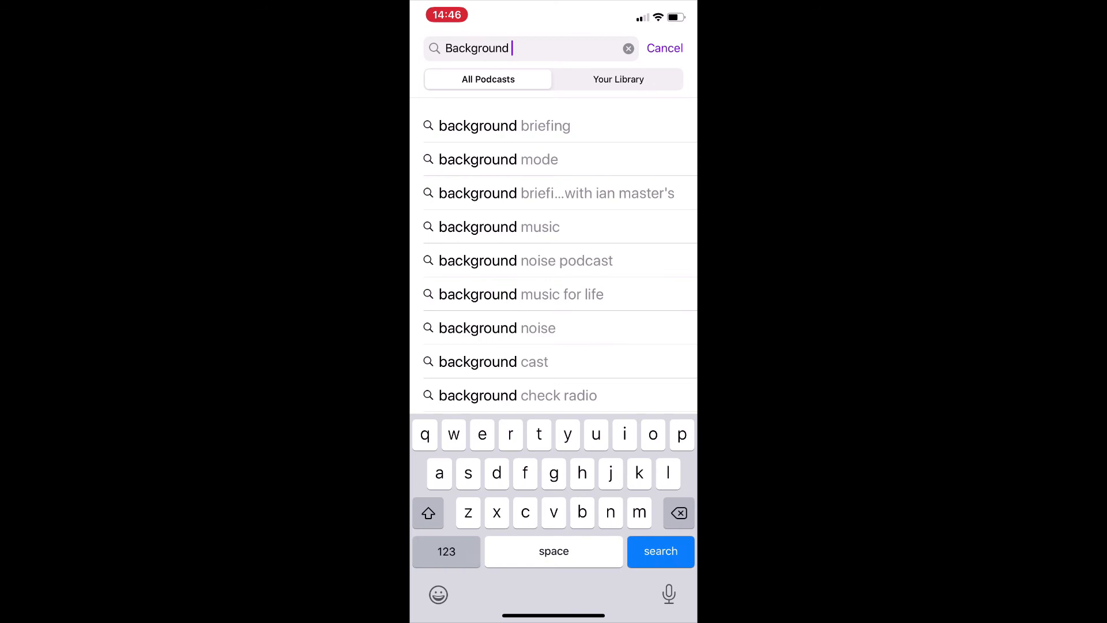
pyautogui.click(498, 159)
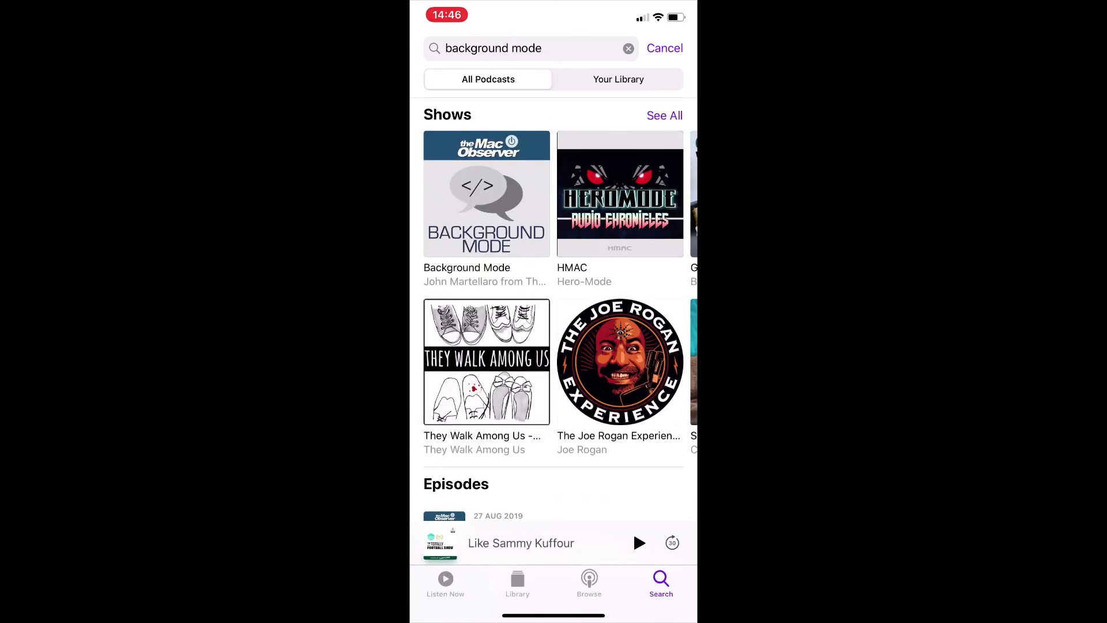
pyautogui.click(485, 195)
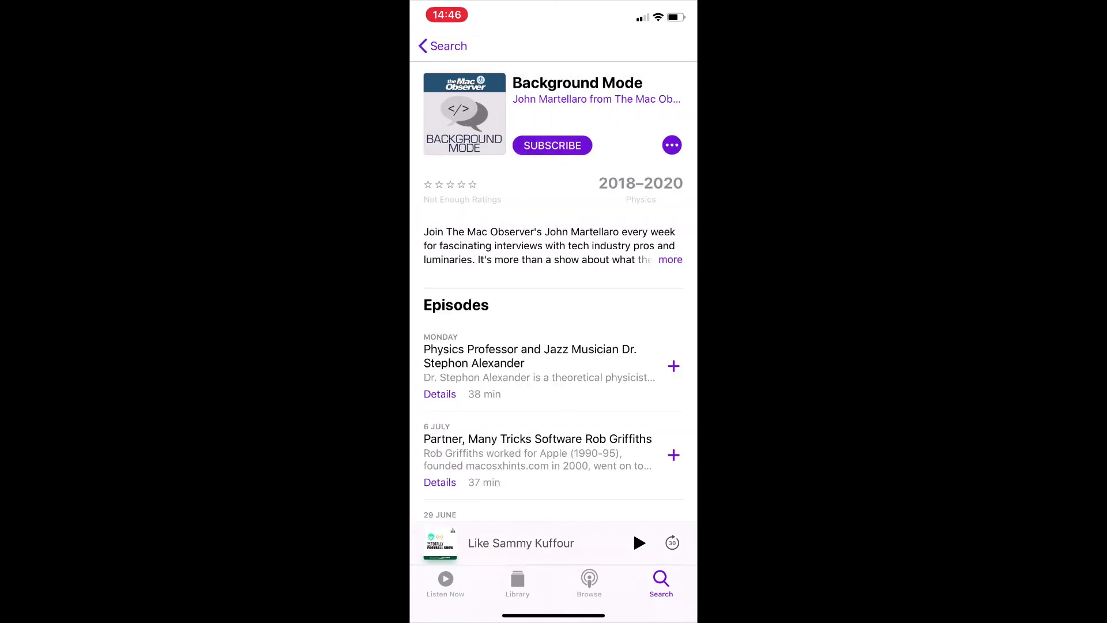
pyautogui.click(552, 144)
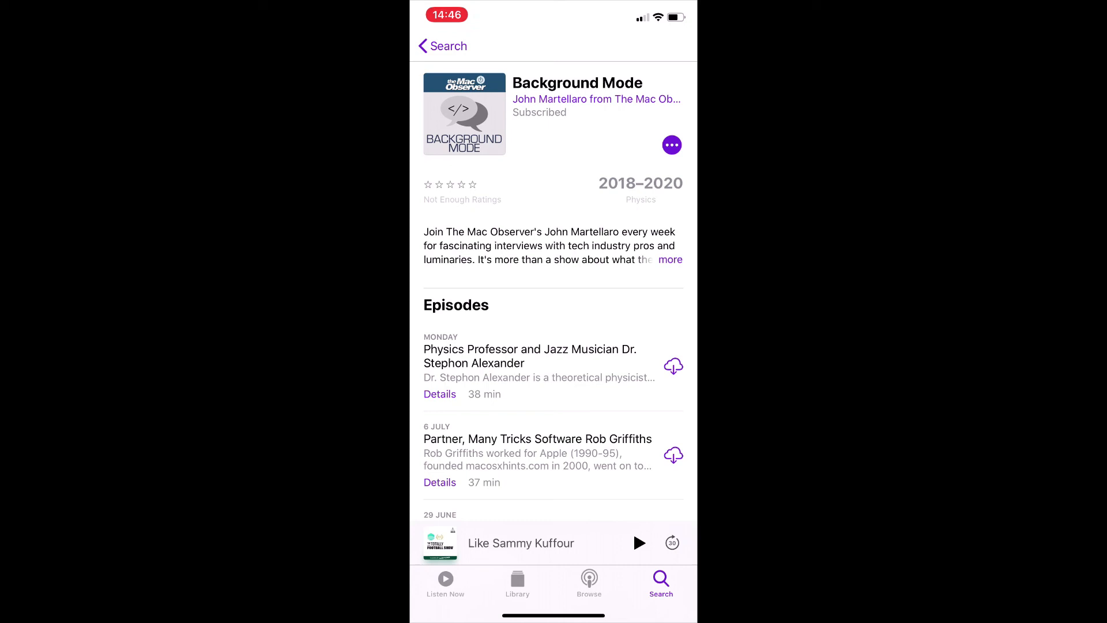
# - Confirm Background Mode in the Library, then return to Listen Now
pyautogui.click(517, 582)
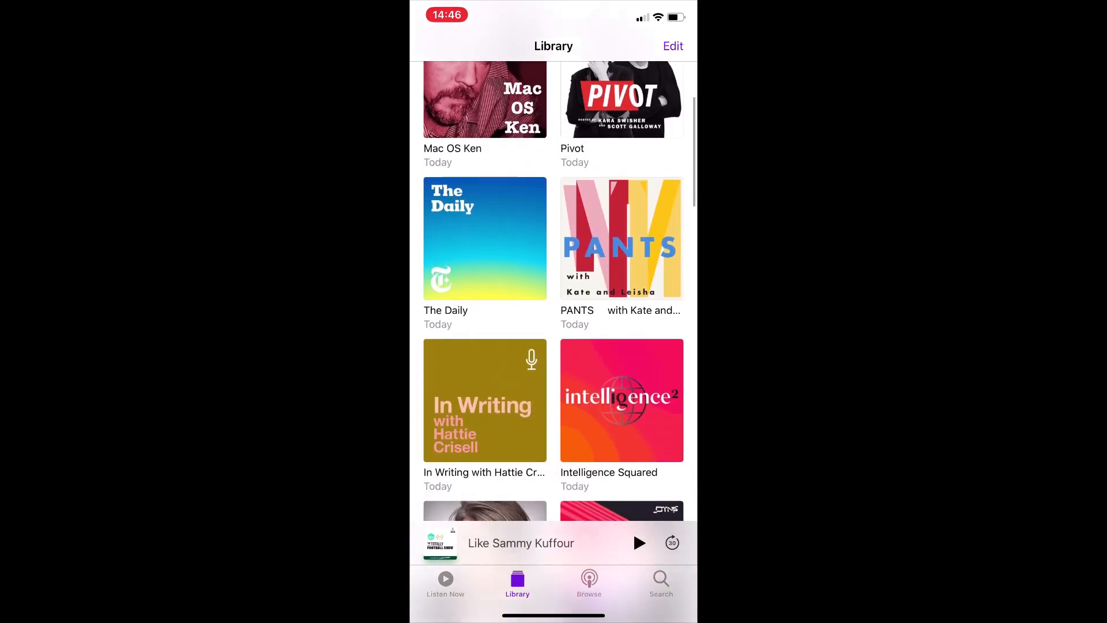
pyautogui.scroll(-3)
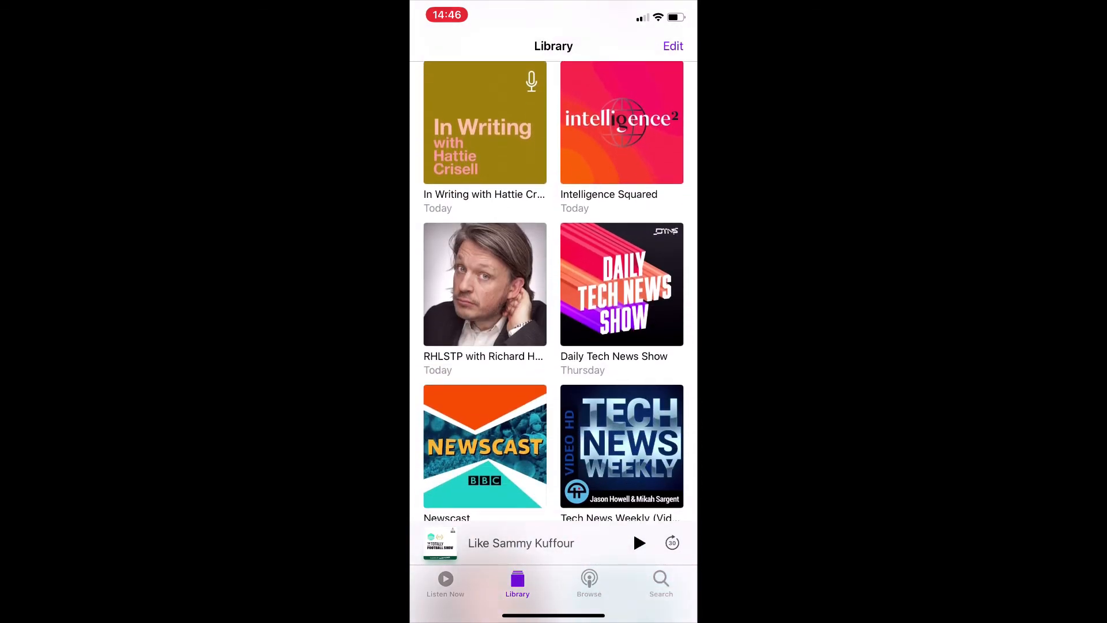
pyautogui.click(446, 583)
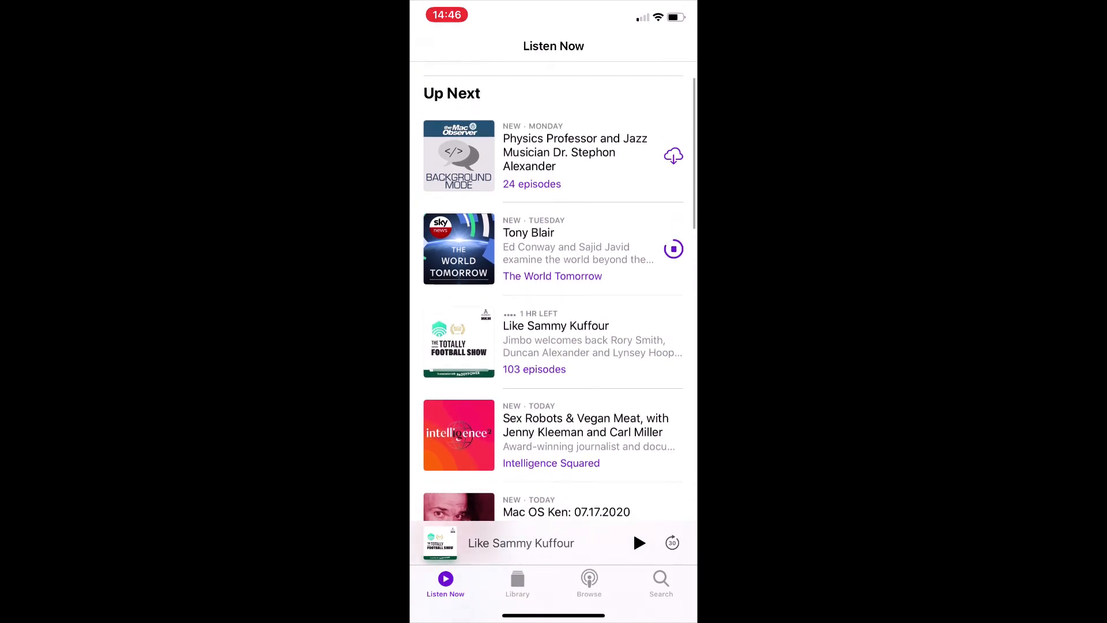
# - Download Background Mode's Physics Professor and Jazz Musician episode from Listen Now
pyautogui.scroll(-3)
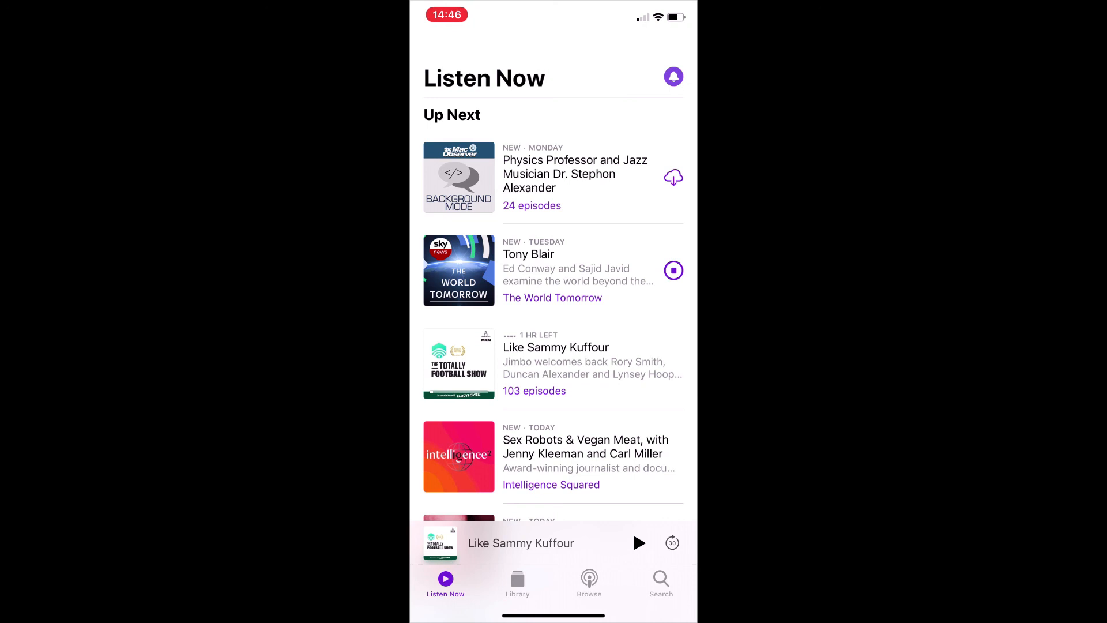
pyautogui.click(673, 271)
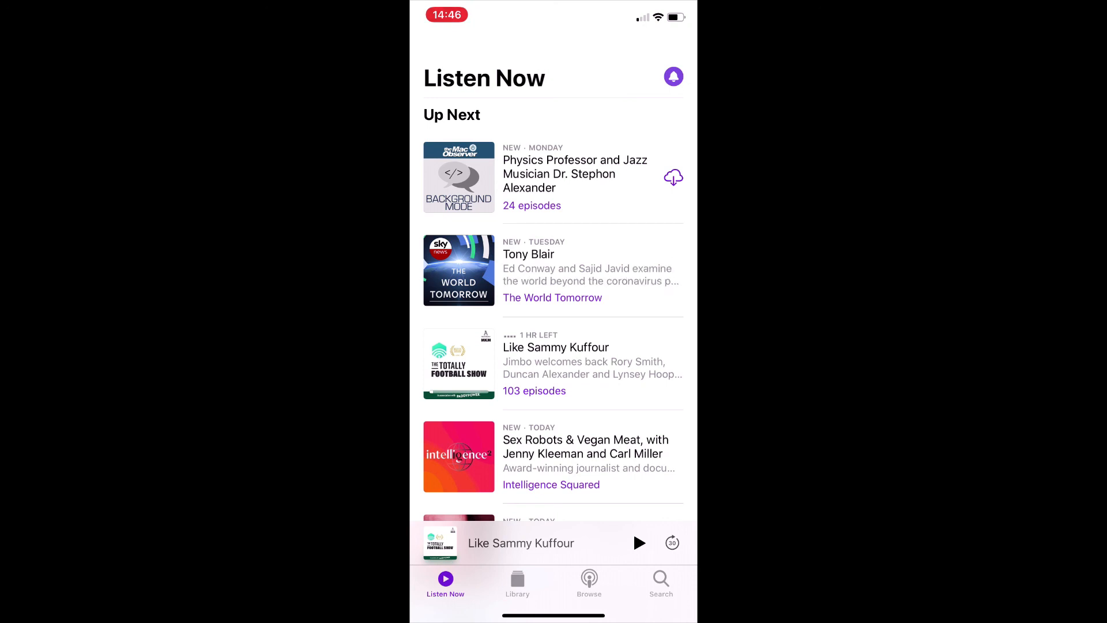
pyautogui.click(673, 176)
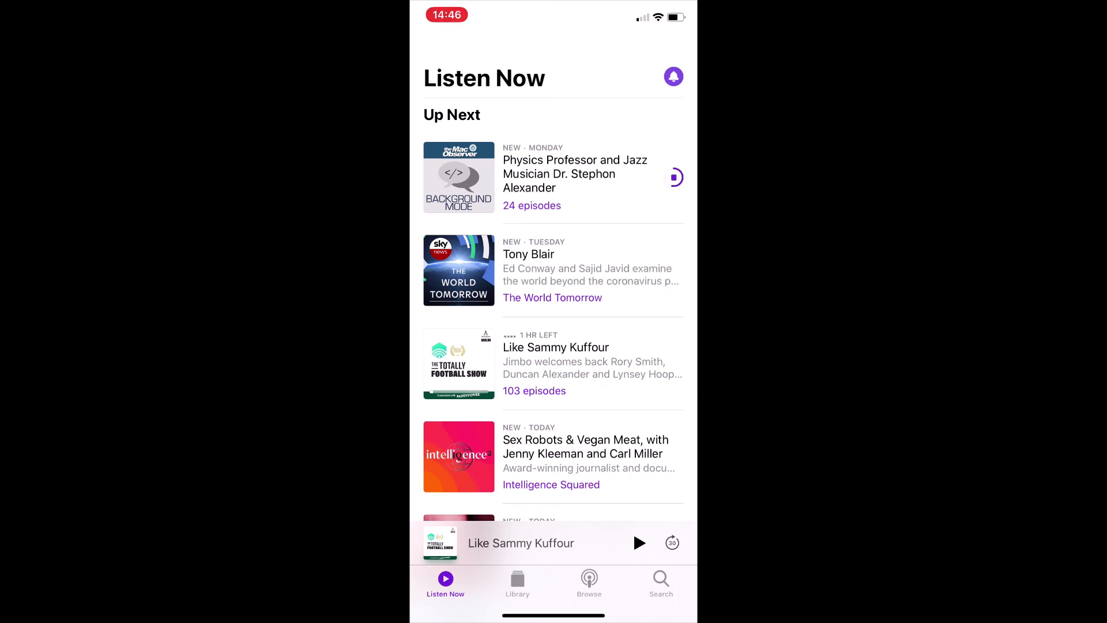